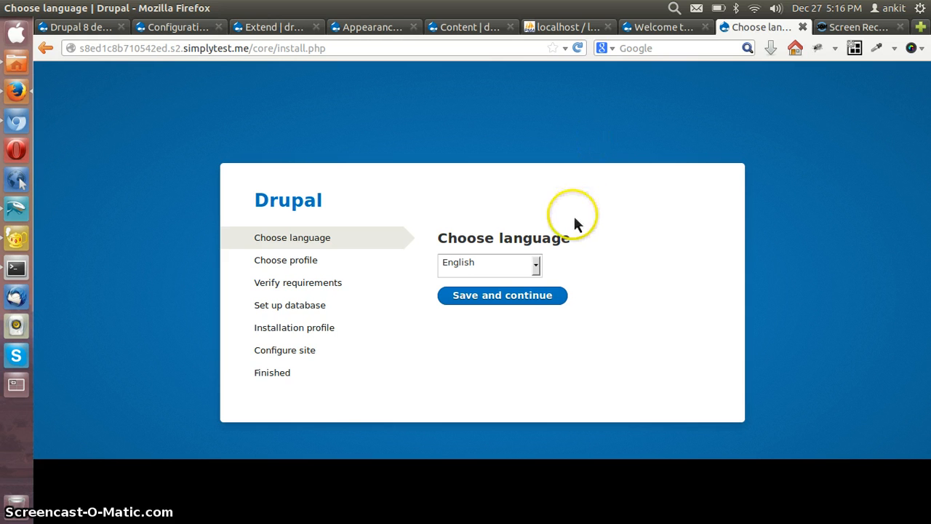
Confirm English as the installation language and continue to the profile choice with Standard preselected.
{"action": "left_click", "coordinate": [502, 294]}
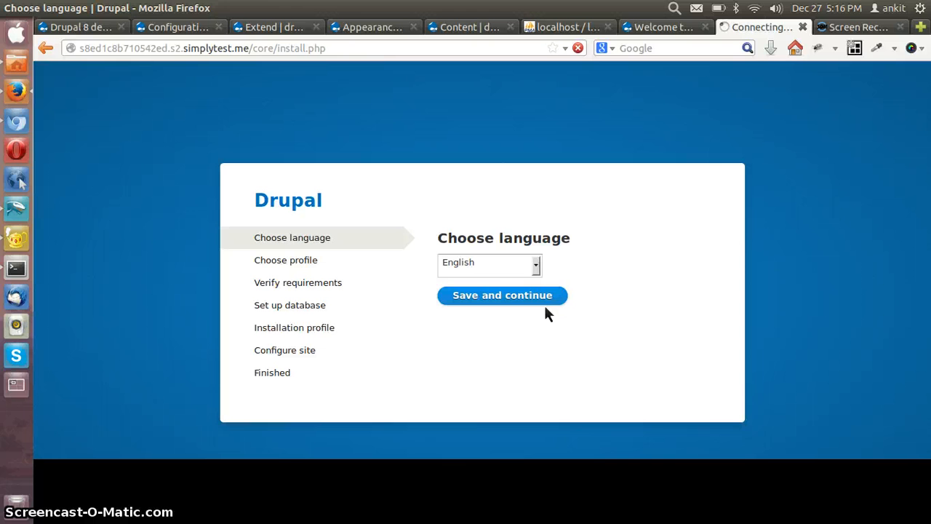
{"action": "left_click", "coordinate": [502, 294]}
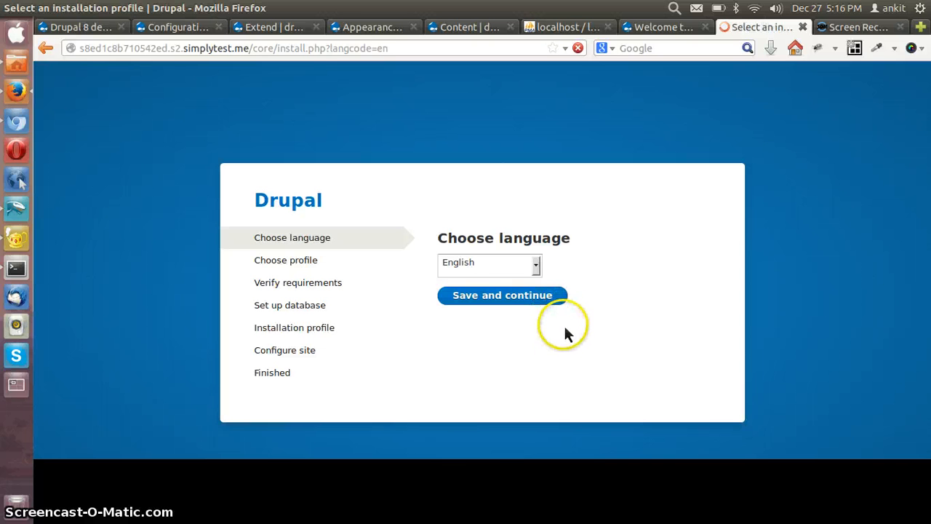
{"action": "left_click", "coordinate": [502, 294]}
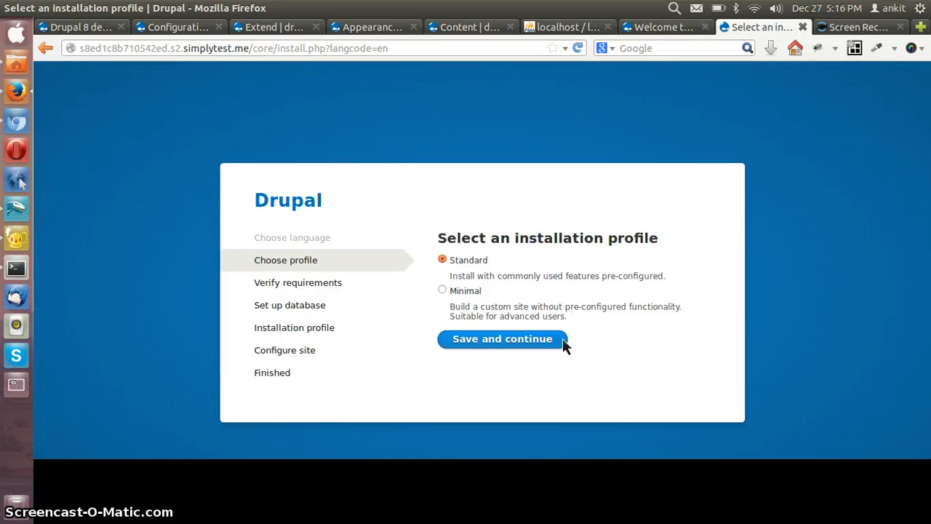
Switch to the drupal8.demo welcome page and expand the admin Menu showing Content, Structure and Extend.
{"action": "left_click", "coordinate": [502, 338]}
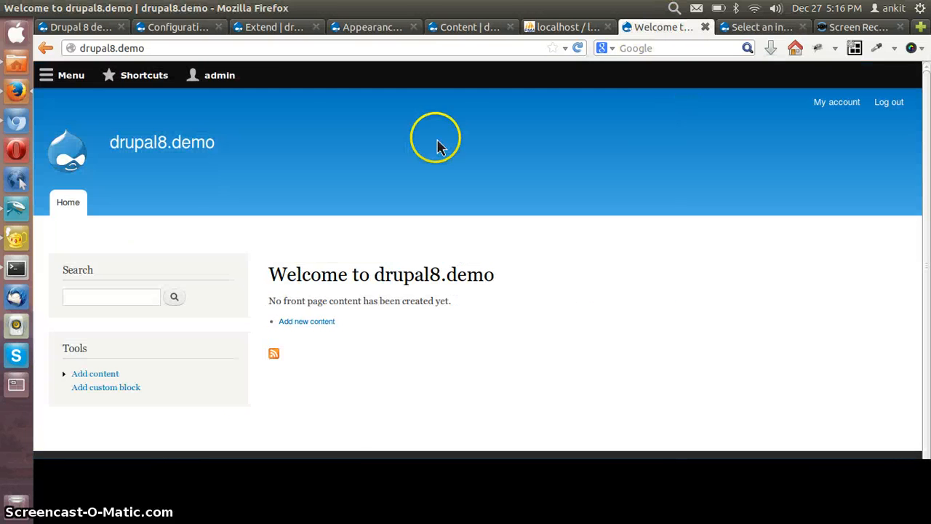
{"action": "mouse_move", "coordinate": [448, 80]}
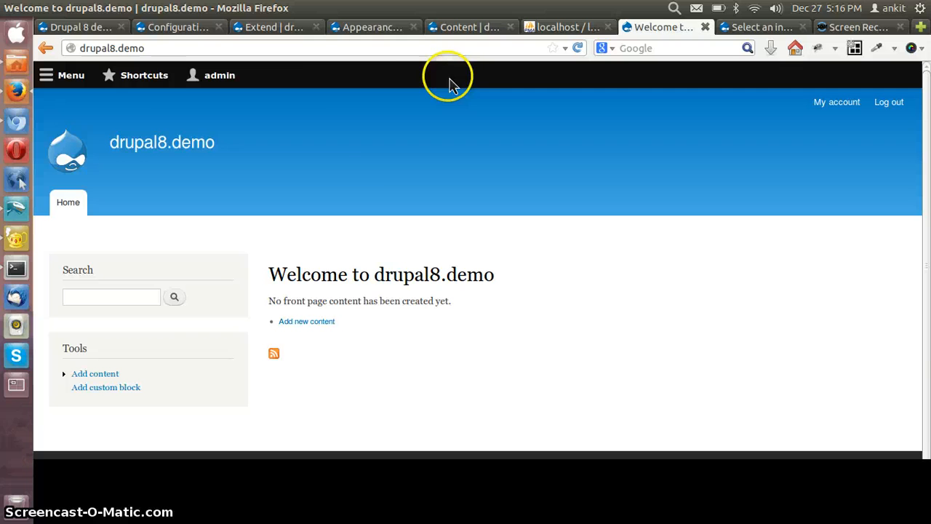
{"action": "mouse_move", "coordinate": [361, 160]}
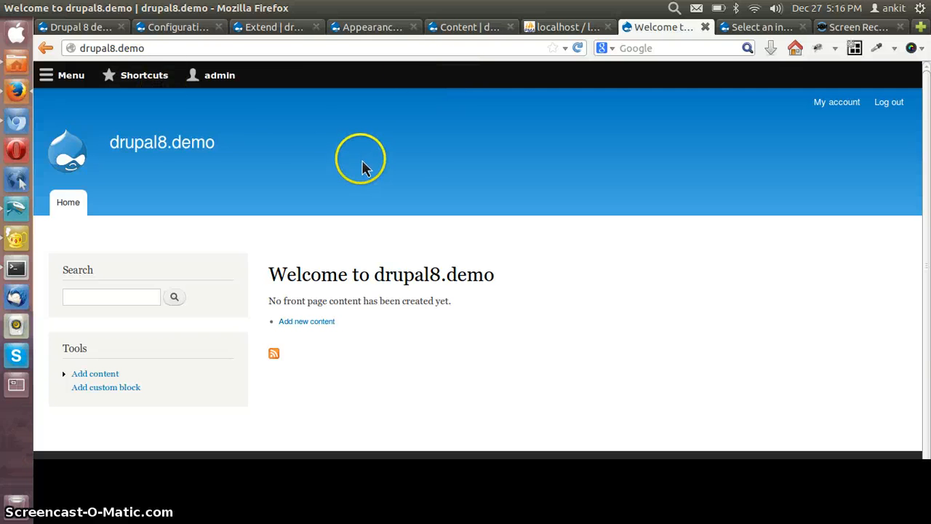
{"action": "mouse_move", "coordinate": [283, 136]}
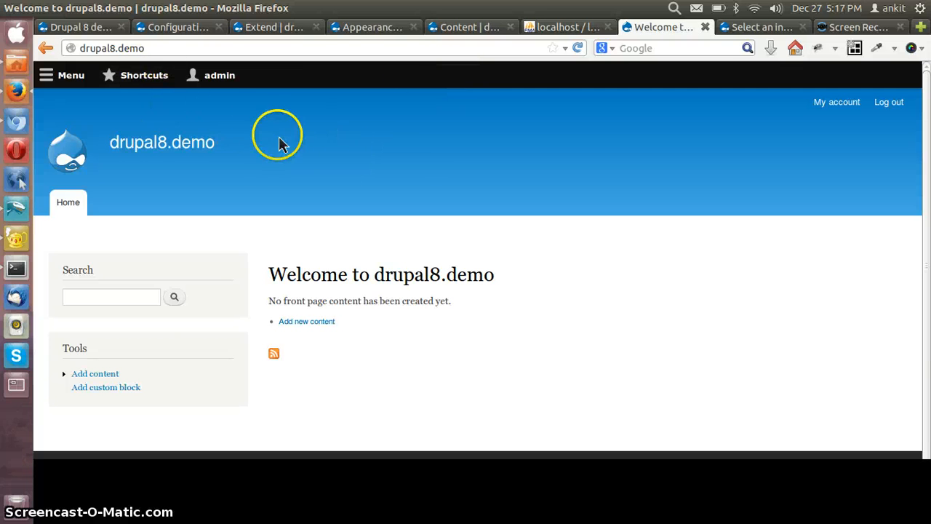
{"action": "left_click", "coordinate": [70, 75]}
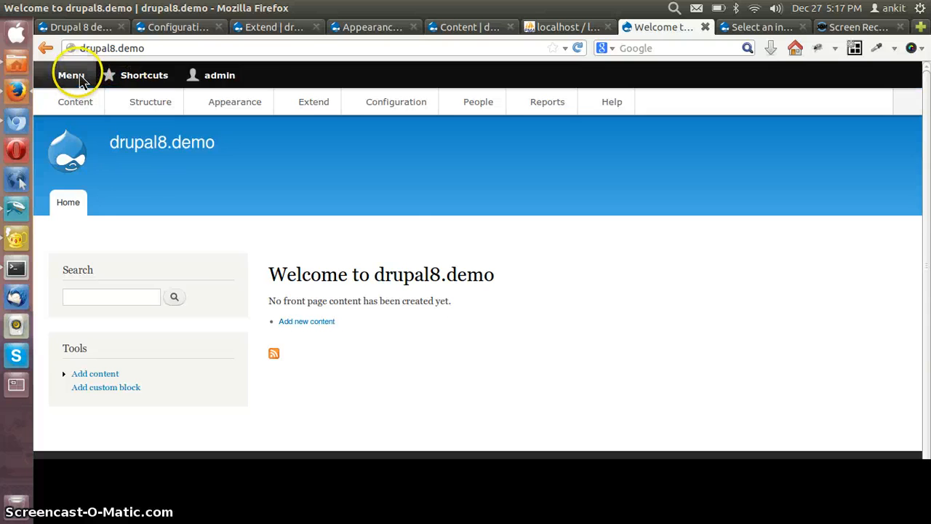
{"action": "left_click", "coordinate": [70, 76]}
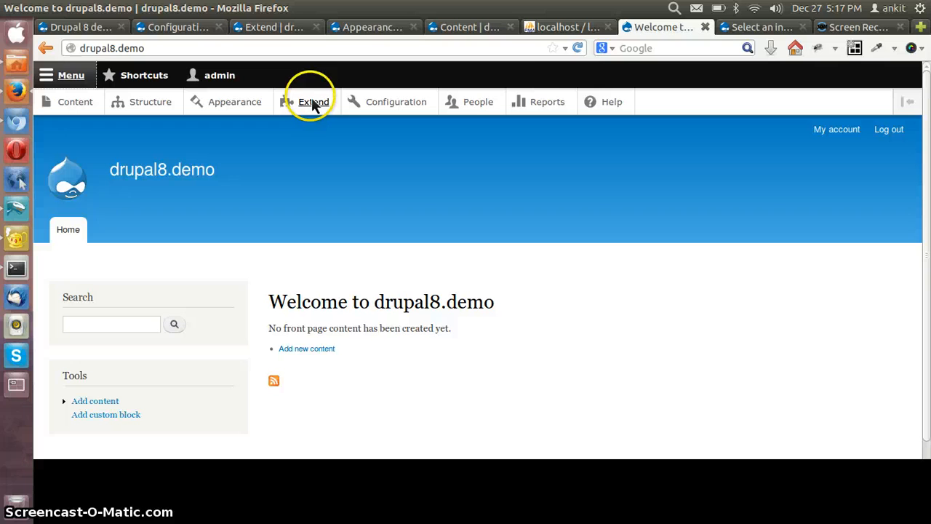
{"action": "mouse_move", "coordinate": [478, 102]}
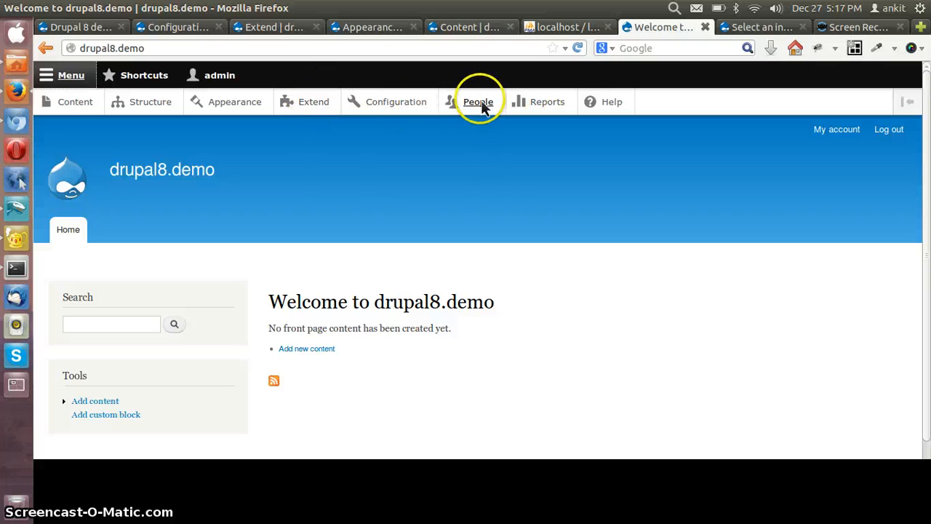
{"action": "mouse_move", "coordinate": [286, 102]}
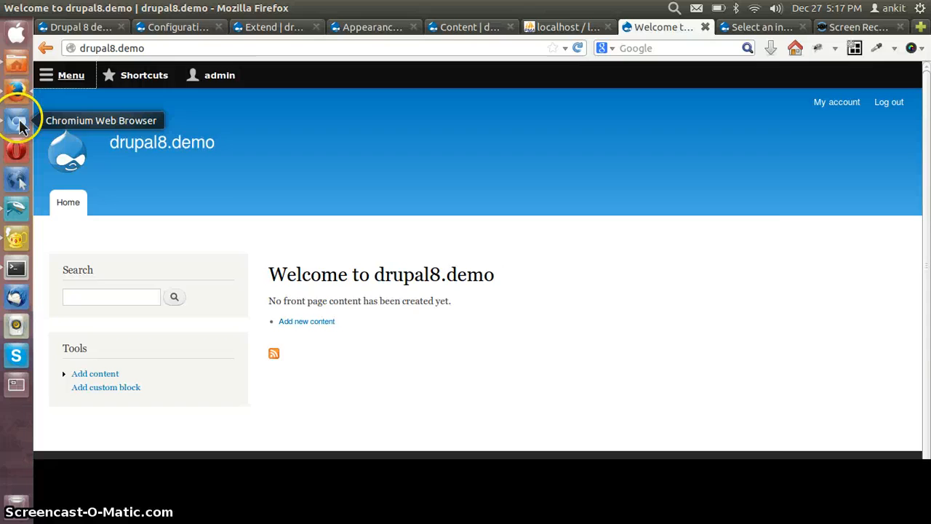
{"action": "left_click", "coordinate": [16, 119]}
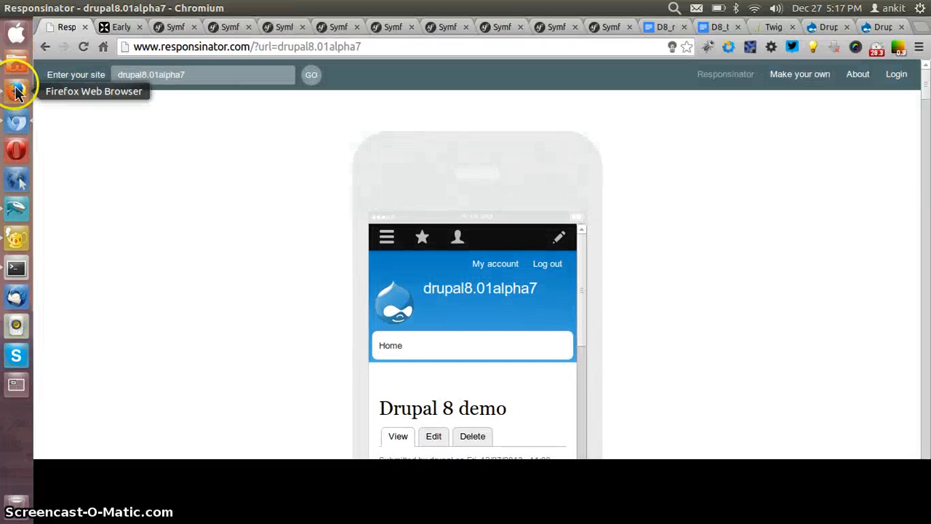
{"action": "left_click", "coordinate": [16, 93]}
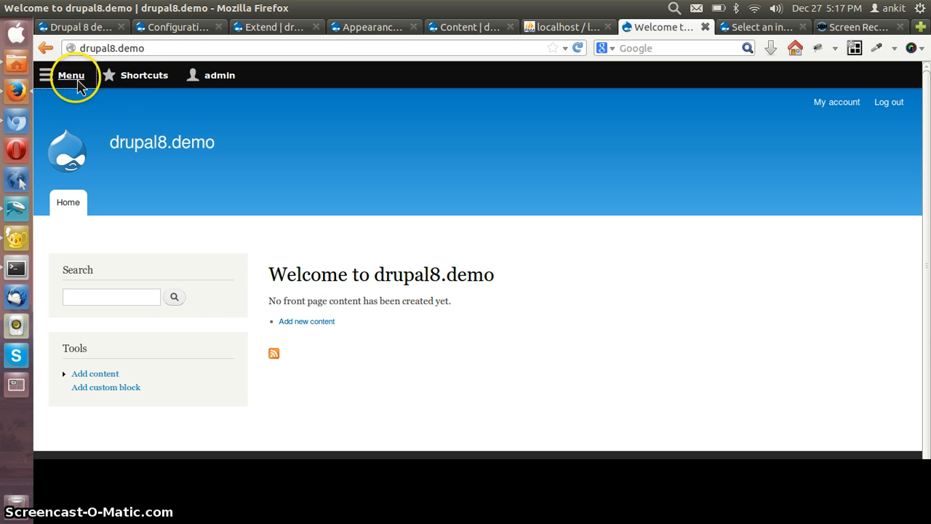
{"action": "mouse_move", "coordinate": [18, 119]}
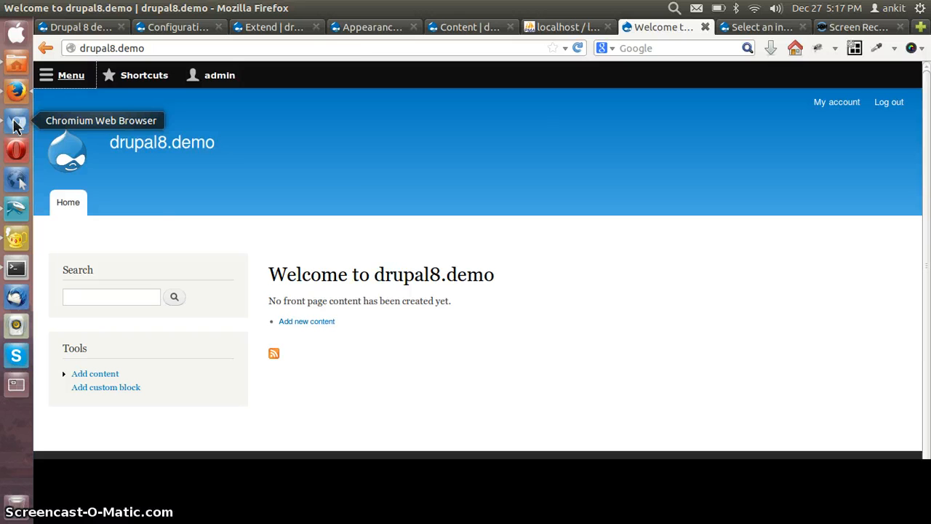
{"action": "left_click", "coordinate": [16, 119]}
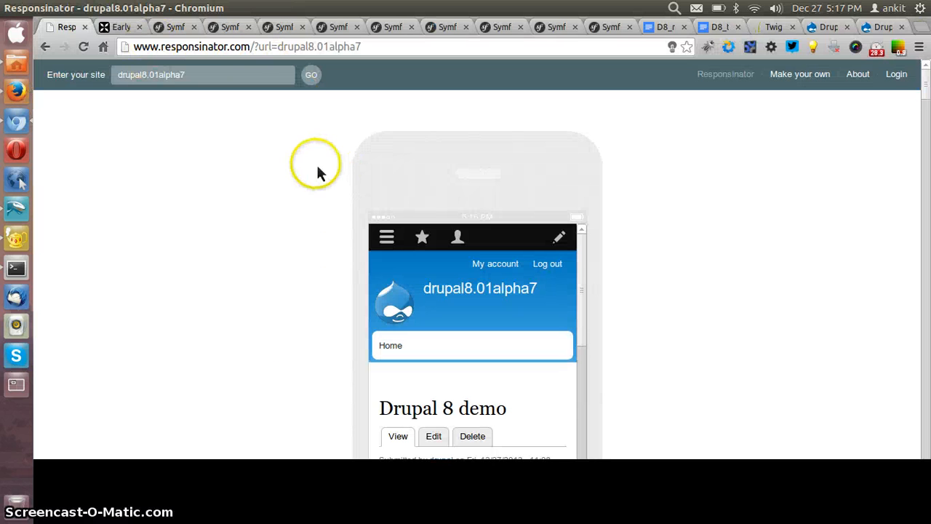
{"action": "mouse_move", "coordinate": [349, 232]}
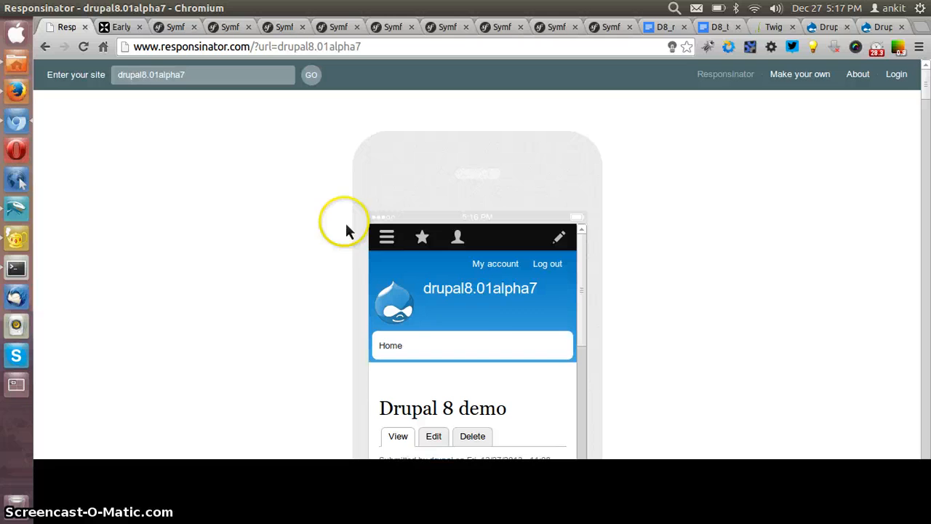
{"action": "mouse_move", "coordinate": [451, 312]}
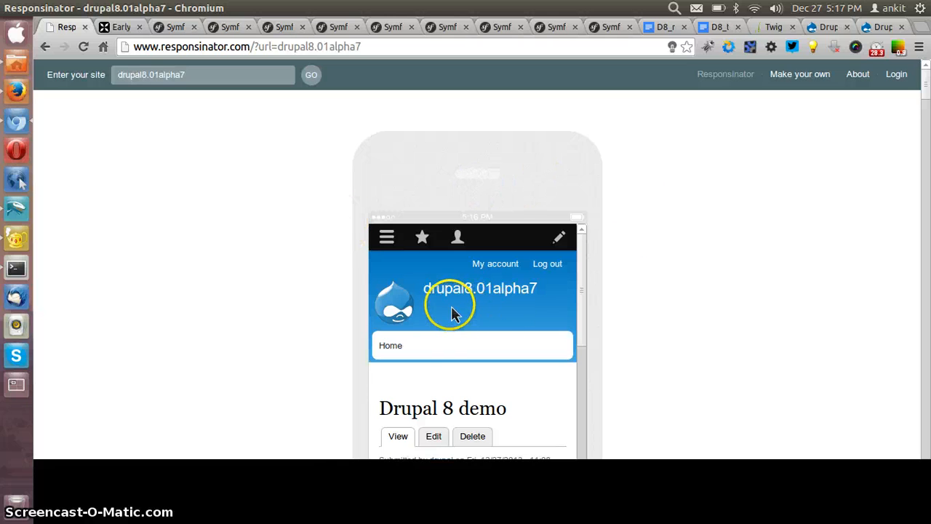
{"action": "scroll", "scroll_direction": "down", "scroll_amount": 3}
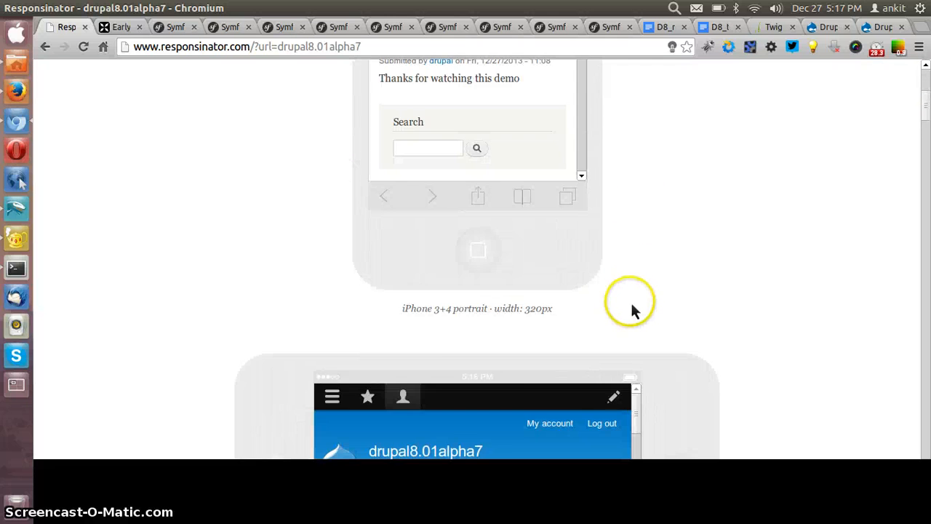
{"action": "scroll", "scroll_direction": "down", "scroll_amount": 3}
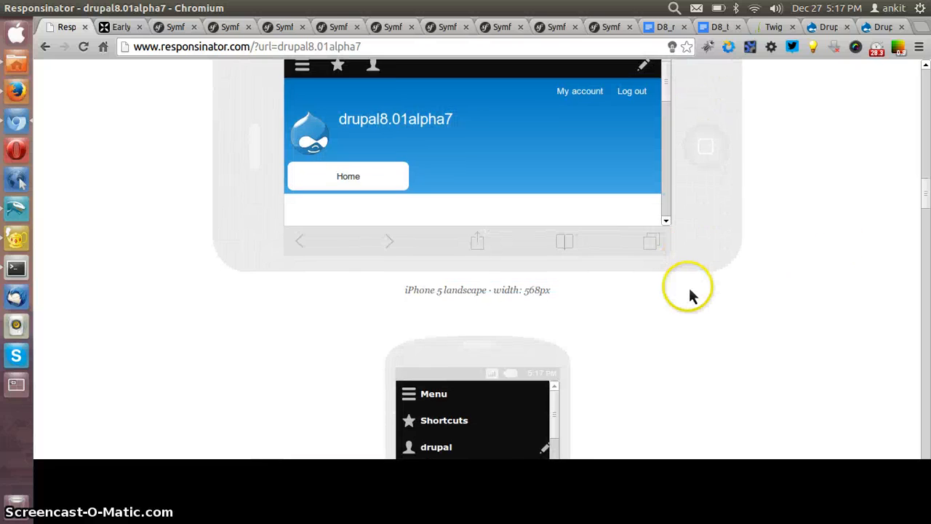
{"action": "scroll", "scroll_direction": "down", "scroll_amount": 3}
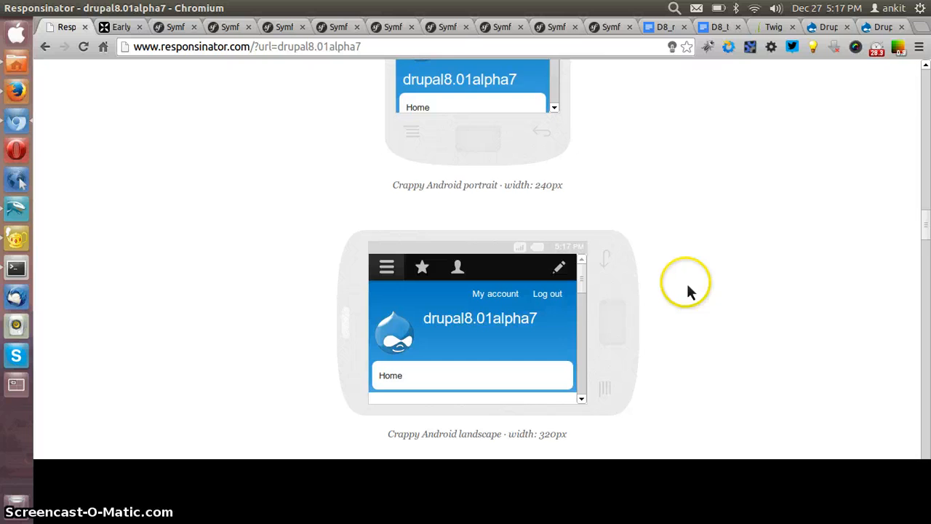
{"action": "scroll", "scroll_direction": "down", "scroll_amount": 3}
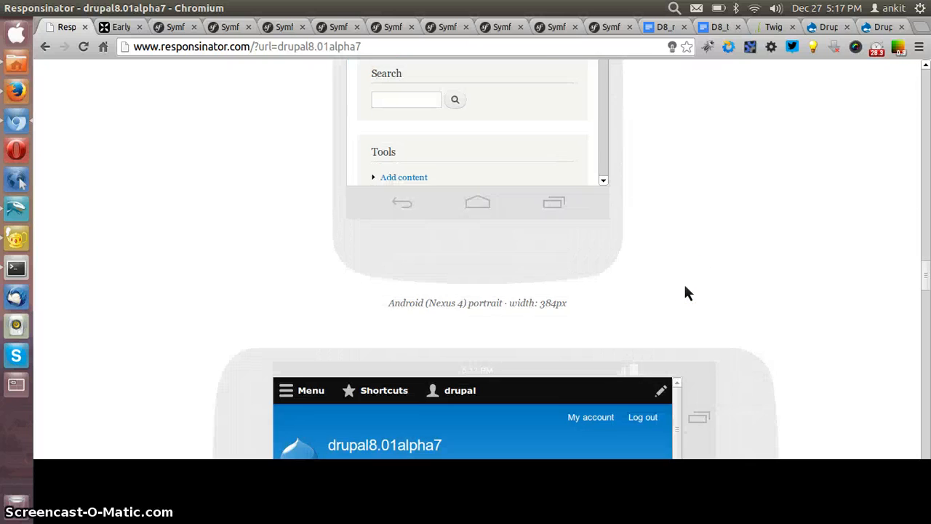
{"action": "scroll", "scroll_direction": "down", "scroll_amount": 3}
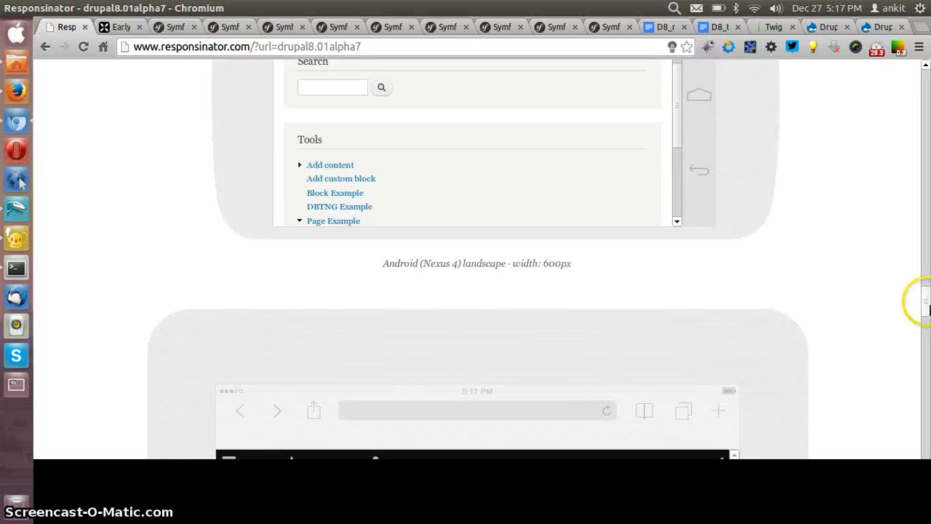
{"action": "scroll", "scroll_direction": "down", "scroll_amount": 3}
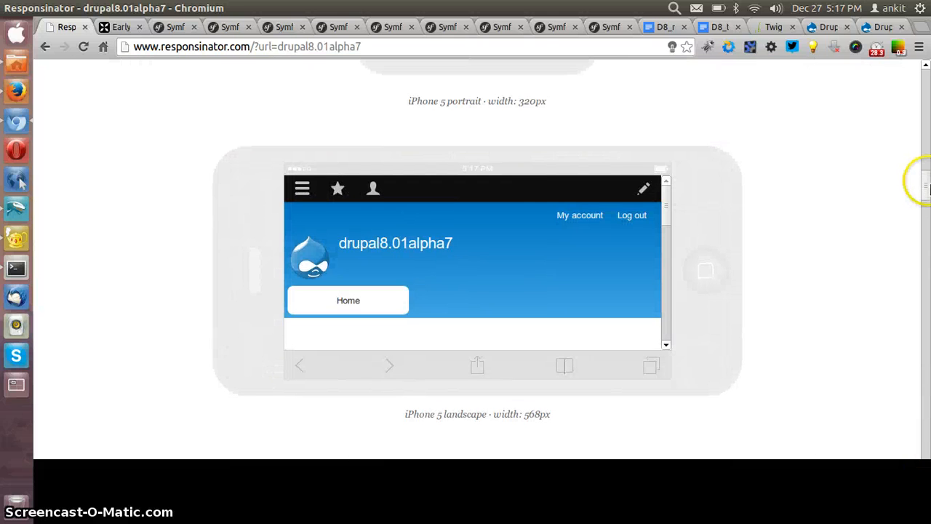
{"action": "left_click", "coordinate": [301, 189]}
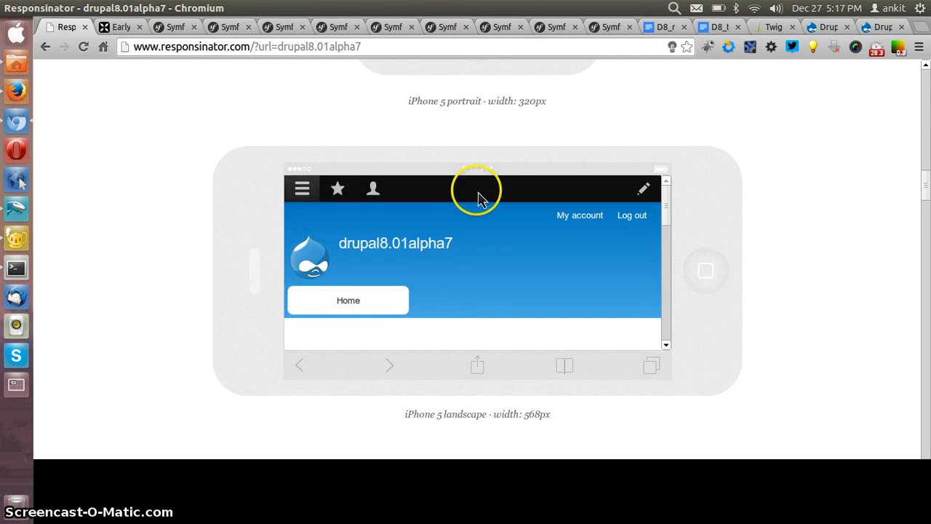
{"action": "scroll", "scroll_direction": "down", "scroll_amount": 3}
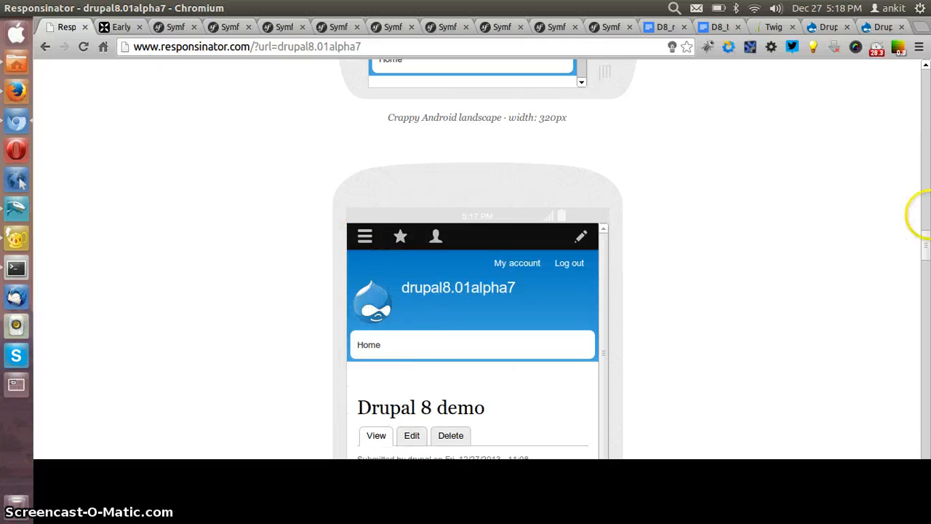
{"action": "scroll", "scroll_direction": "down", "scroll_amount": 3}
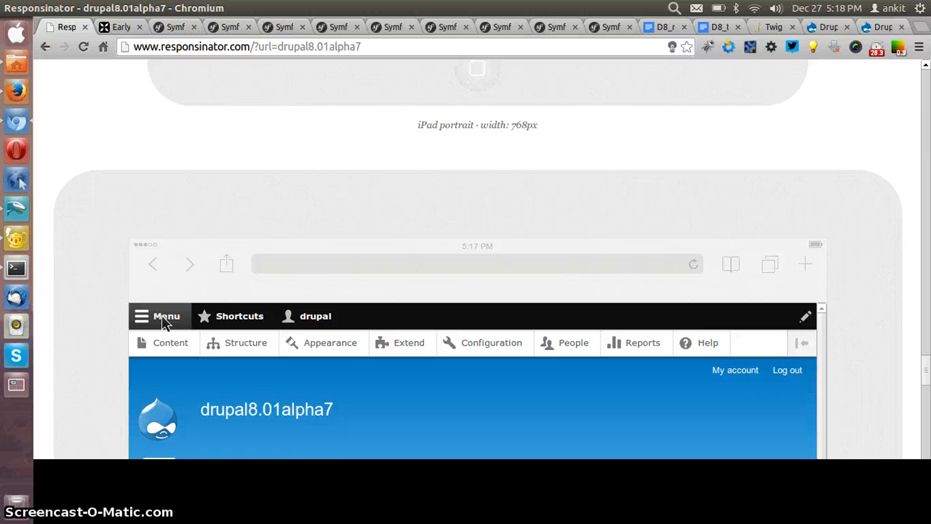
{"action": "left_click", "coordinate": [157, 316]}
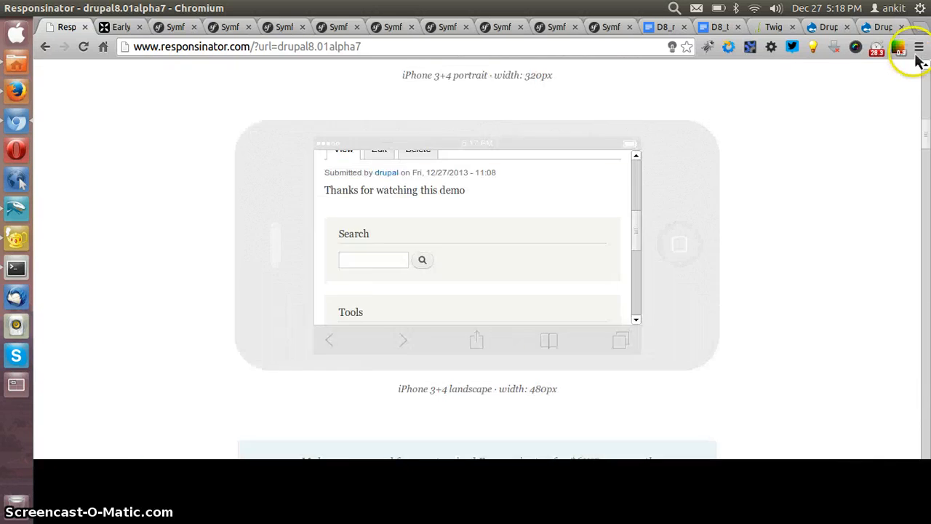
{"action": "scroll", "scroll_direction": "up", "scroll_amount": 3}
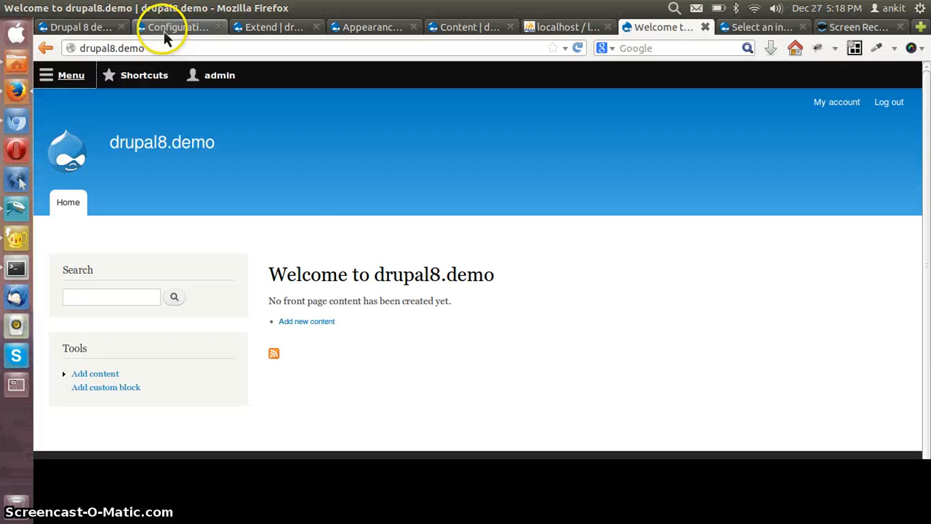
Bring up the Drupal 8 demo site's Configuration page and browse down its settings sections.
{"action": "left_click", "coordinate": [174, 26]}
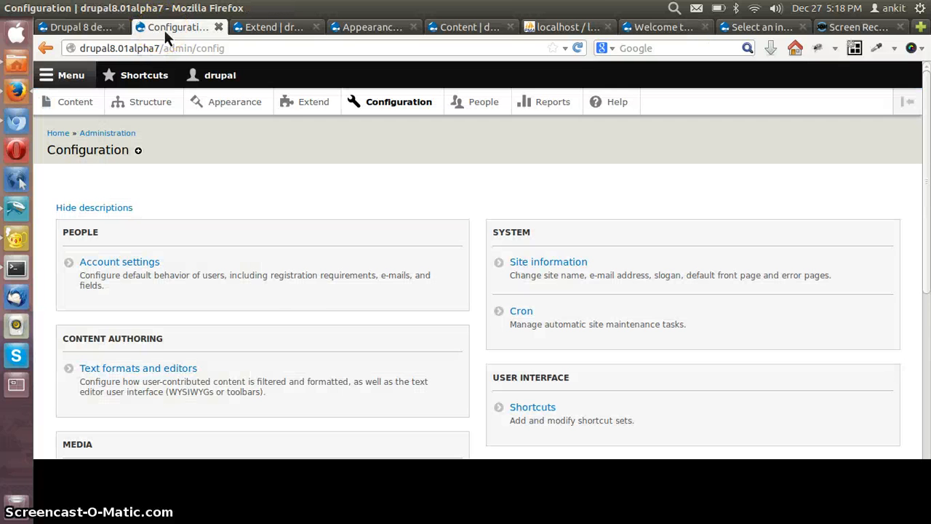
{"action": "left_click", "coordinate": [76, 27]}
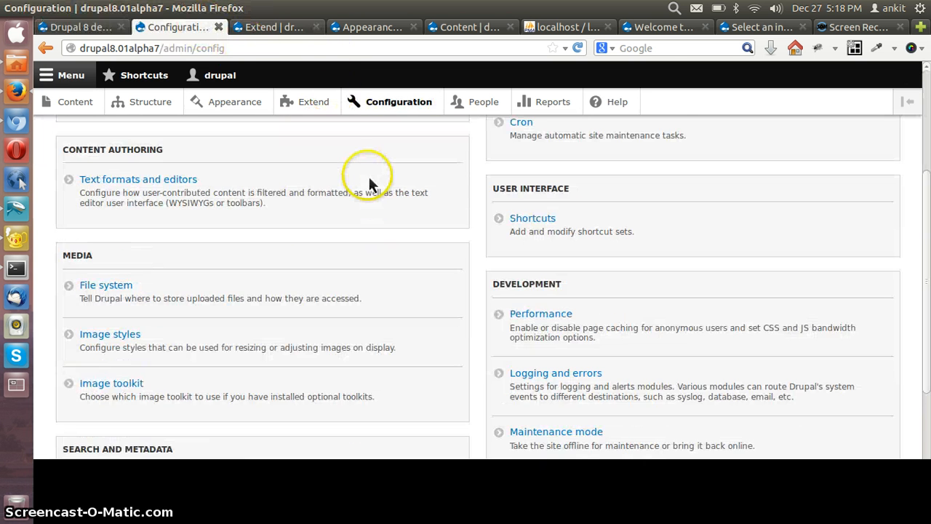
{"action": "scroll", "scroll_direction": "down", "scroll_amount": 3}
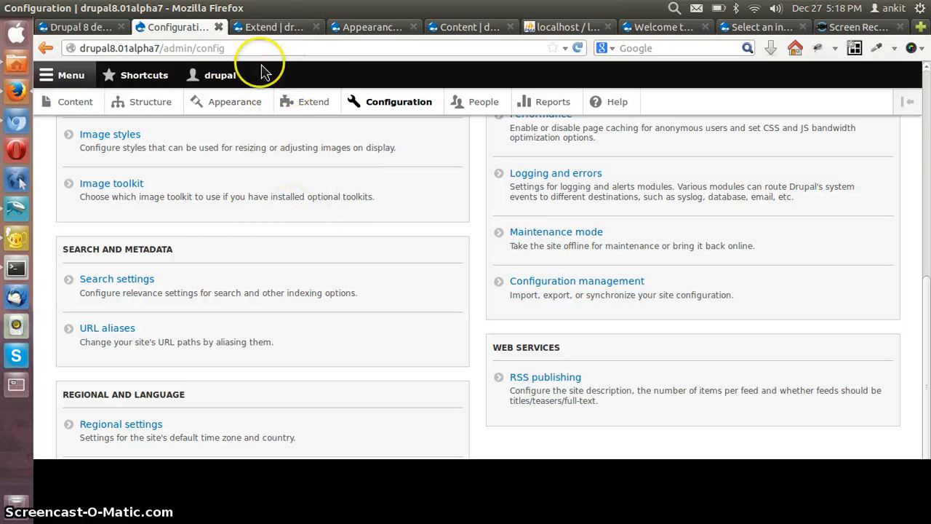
{"action": "mouse_move", "coordinate": [16, 122]}
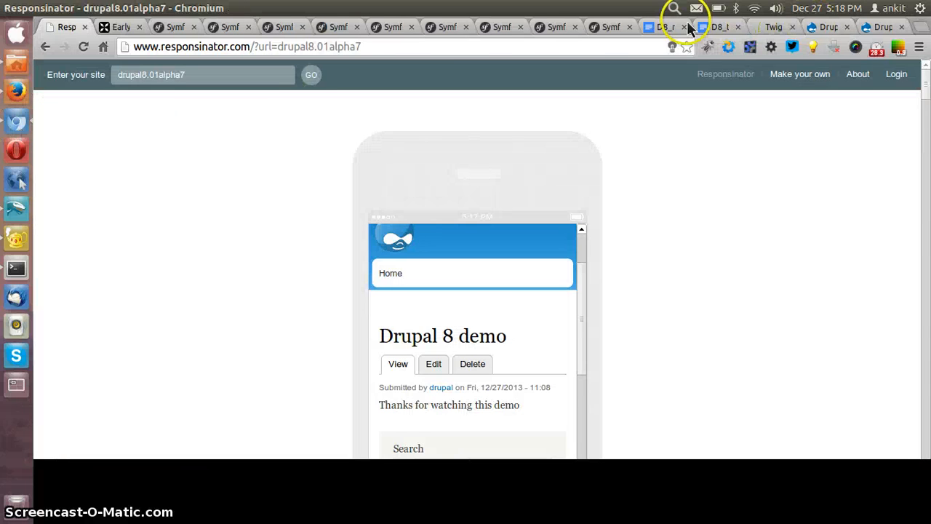
Open the D8_module_status notes and read down to the Removed and fundamentally changed modules.
{"action": "left_click", "coordinate": [660, 26]}
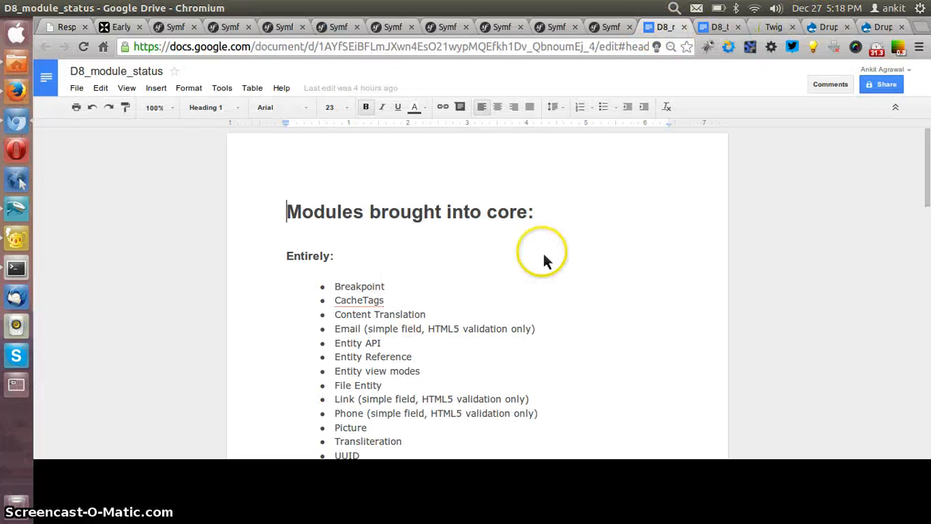
{"action": "mouse_move", "coordinate": [408, 288]}
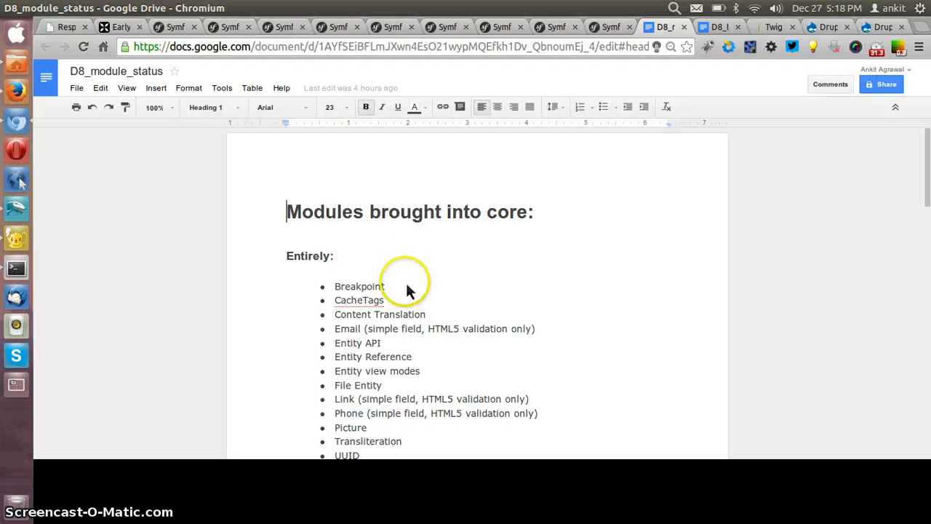
{"action": "scroll", "scroll_direction": "down", "scroll_amount": 3}
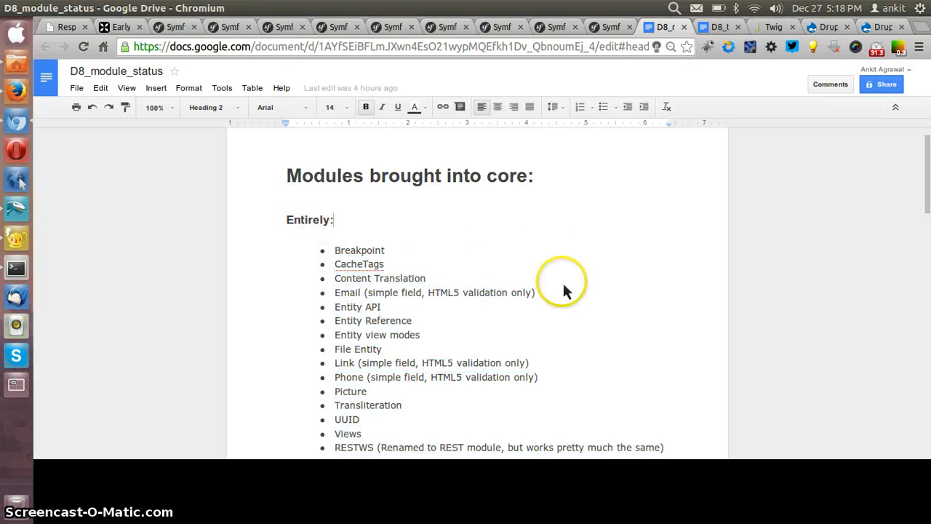
{"action": "mouse_move", "coordinate": [458, 329]}
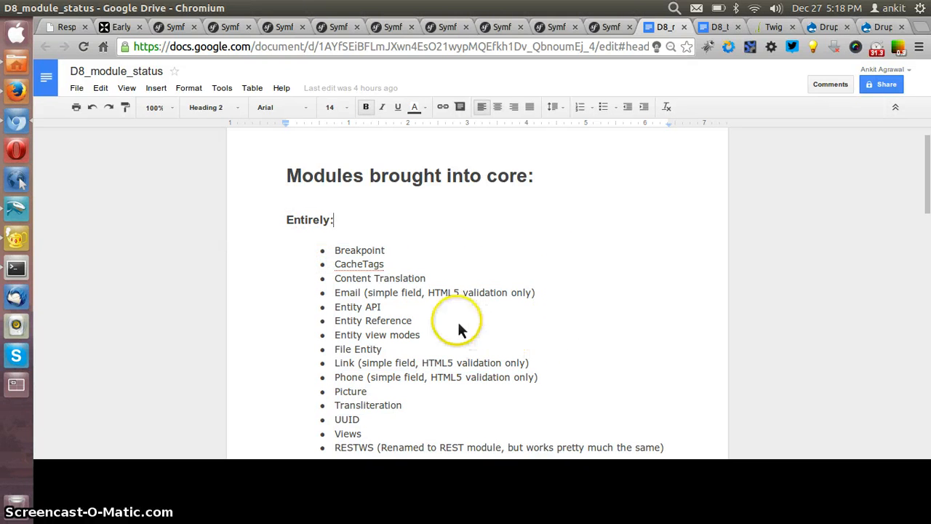
{"action": "mouse_move", "coordinate": [377, 428]}
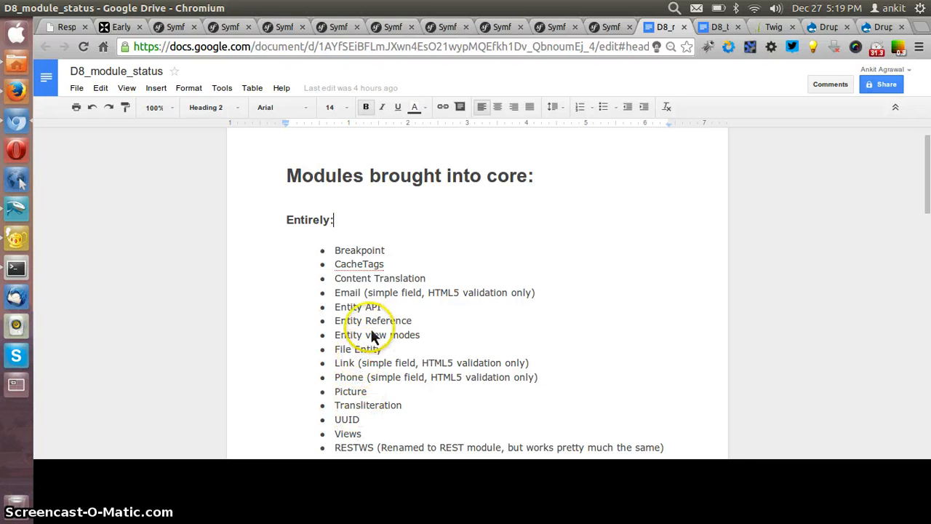
{"action": "mouse_move", "coordinate": [396, 326]}
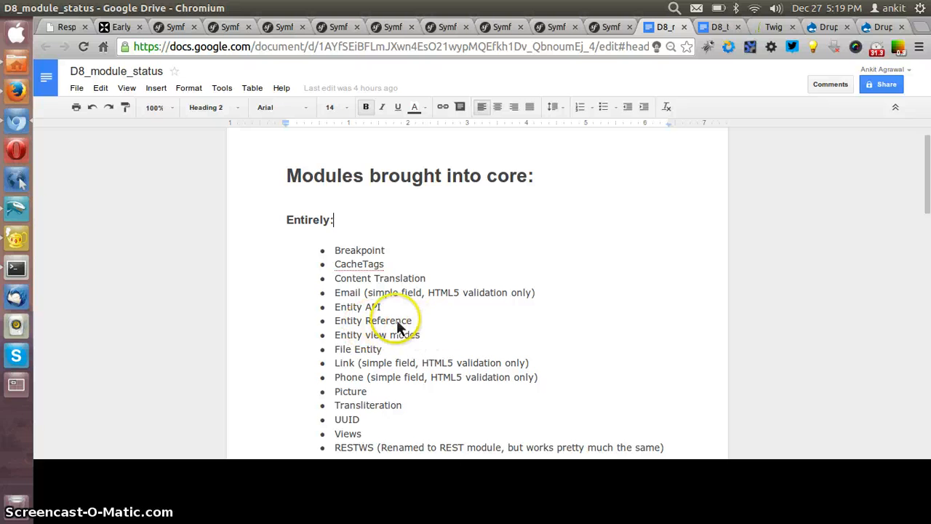
{"action": "scroll", "scroll_direction": "down", "scroll_amount": 3}
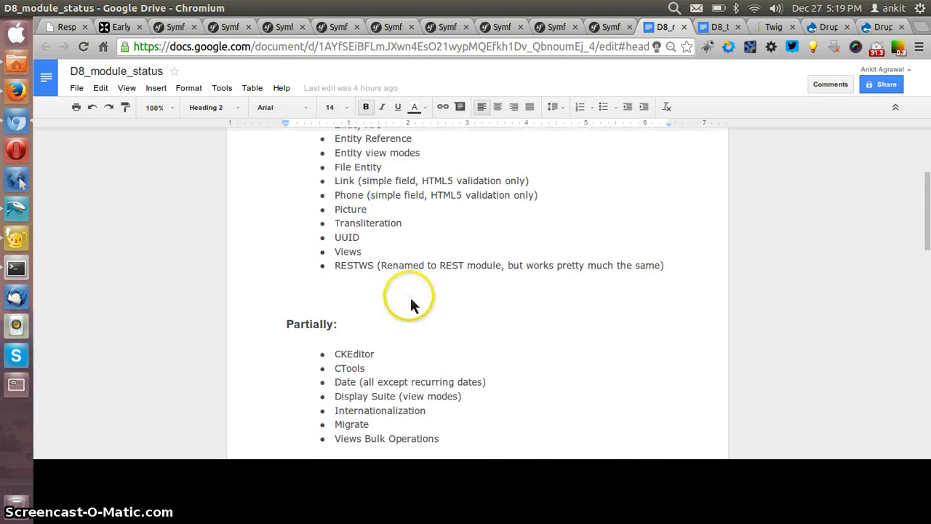
{"action": "scroll", "scroll_direction": "down", "scroll_amount": 3}
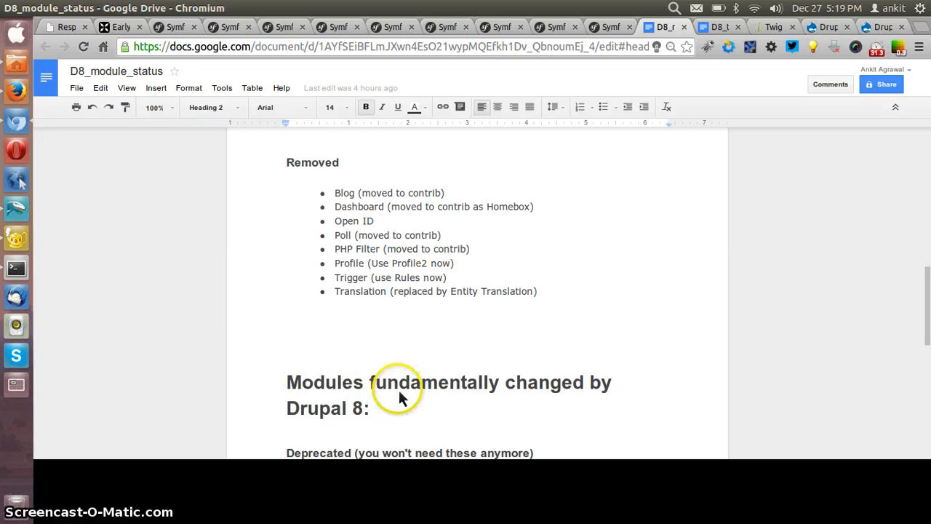
{"action": "mouse_move", "coordinate": [387, 387]}
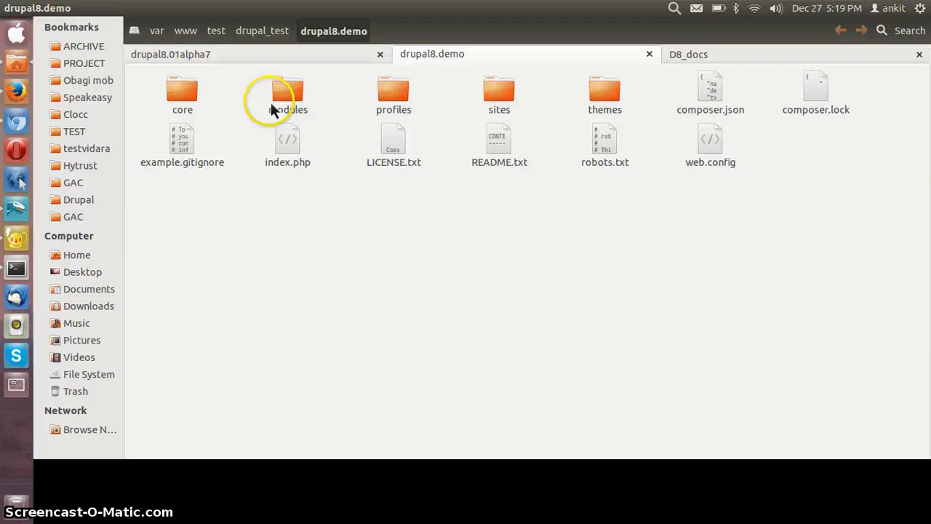
{"action": "left_click", "coordinate": [182, 90]}
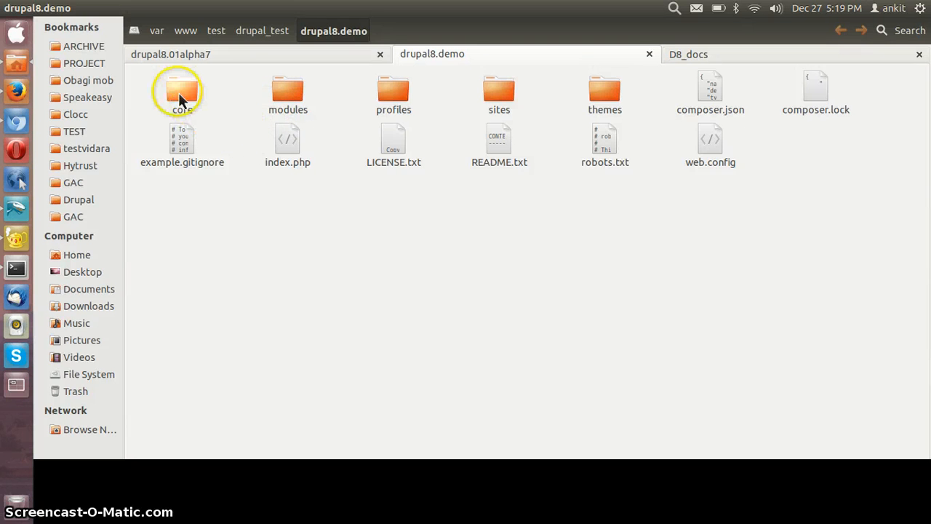
{"action": "left_click", "coordinate": [181, 90]}
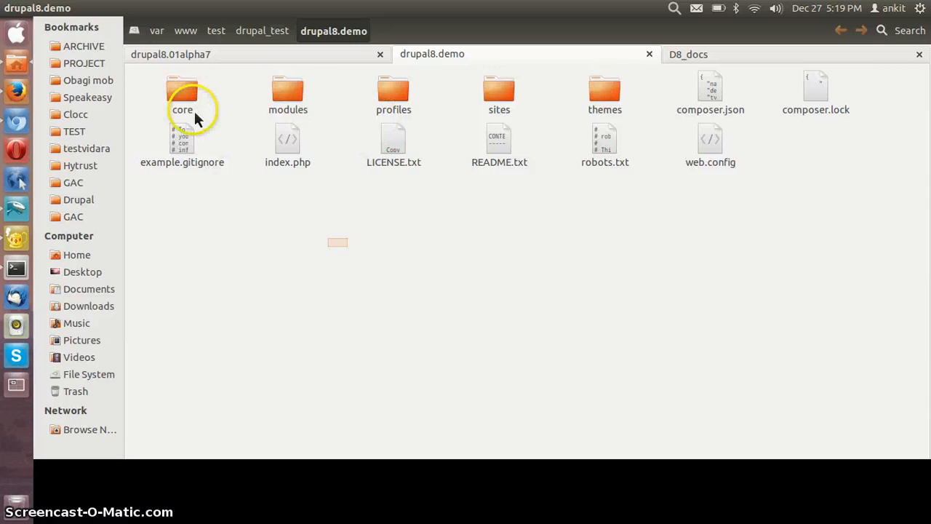
{"action": "double_click", "coordinate": [182, 90]}
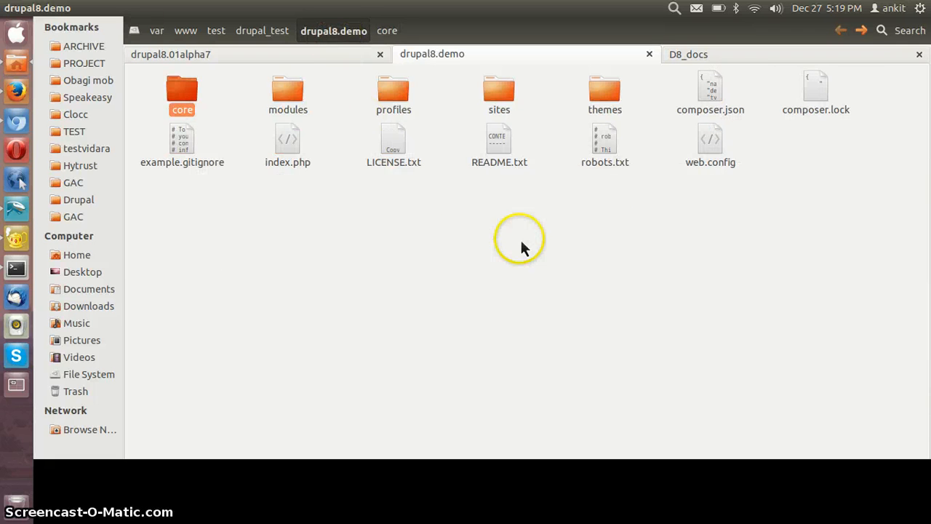
{"action": "mouse_move", "coordinate": [497, 254]}
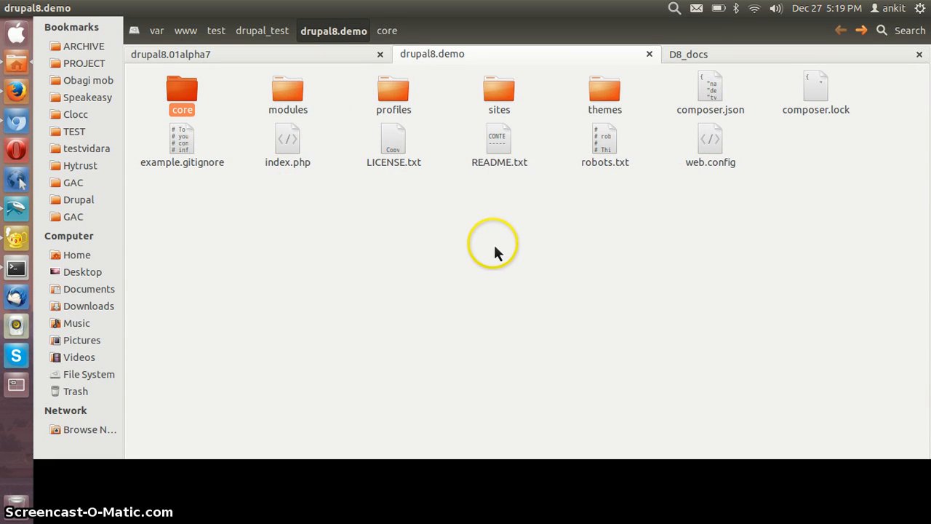
{"action": "mouse_move", "coordinate": [492, 233]}
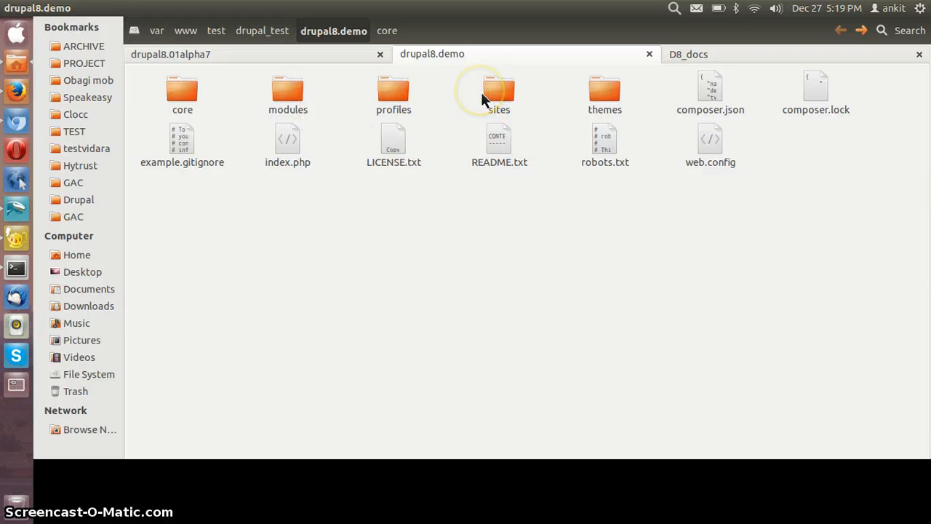
{"action": "left_click", "coordinate": [499, 90]}
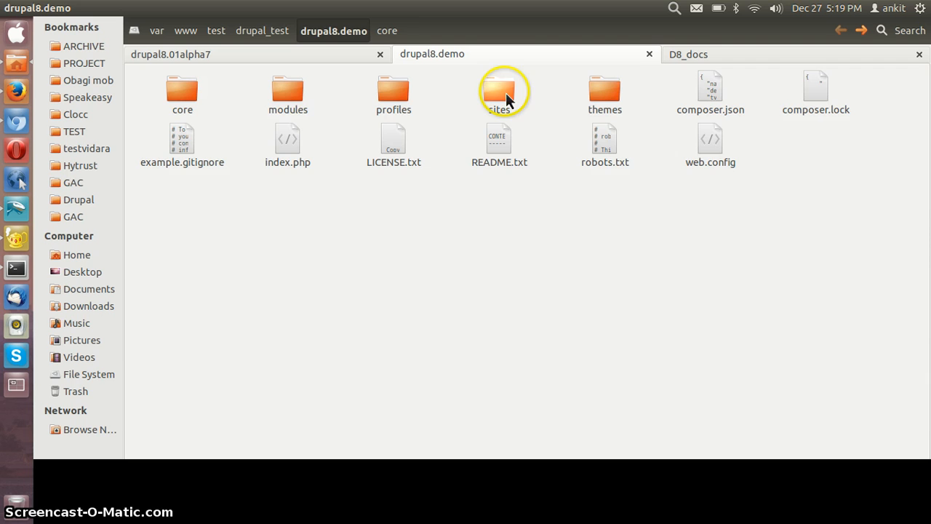
{"action": "left_click", "coordinate": [288, 94]}
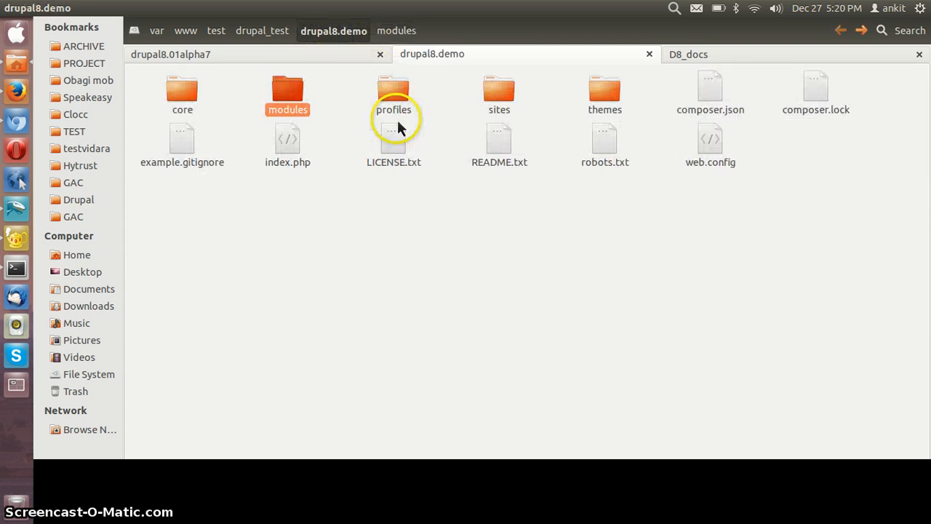
Navigate to drupal8.01alpha7's modules > custom > test folder with lib, test.info.yml, test.module and test.routing.yml.
{"action": "double_click", "coordinate": [288, 93]}
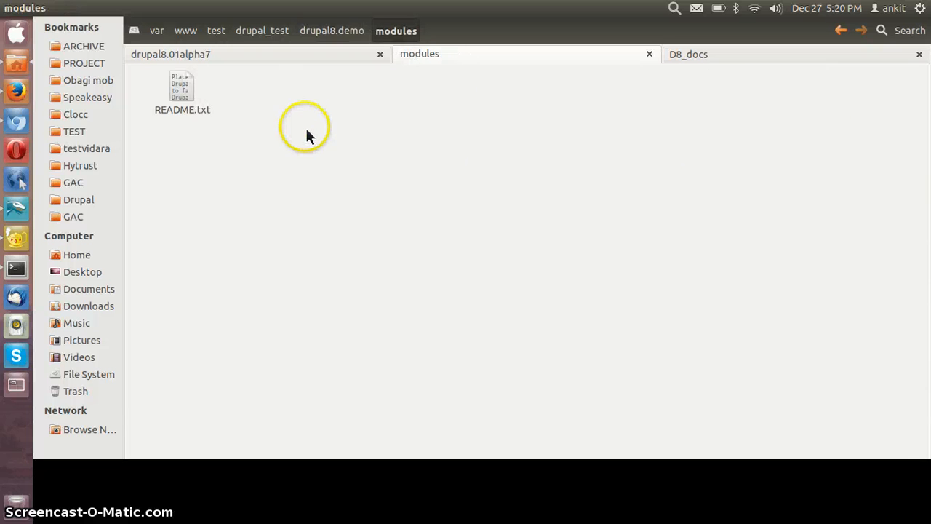
{"action": "left_click", "coordinate": [172, 53]}
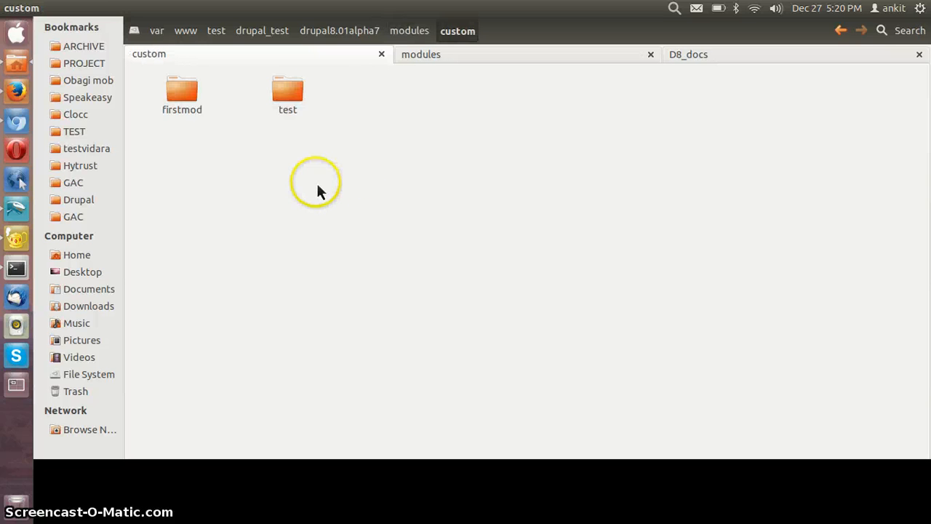
{"action": "left_click", "coordinate": [495, 30]}
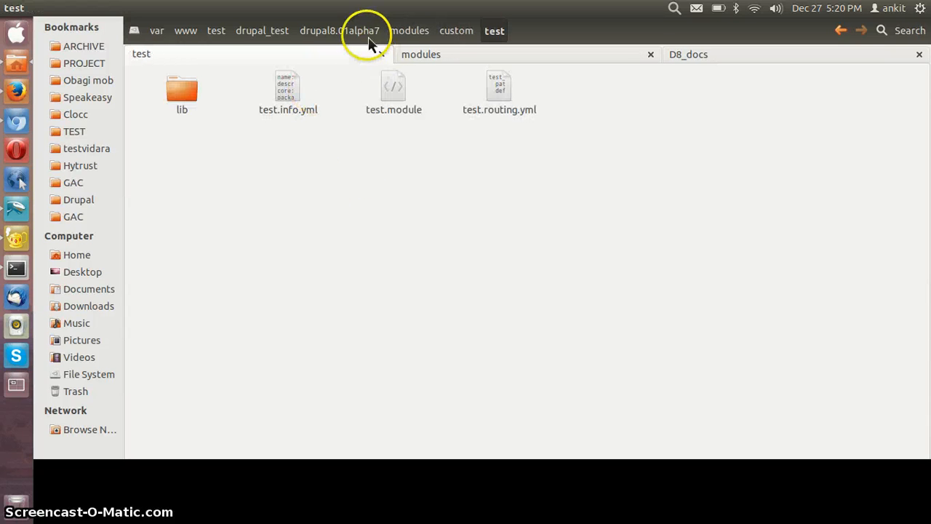
{"action": "left_click", "coordinate": [341, 29]}
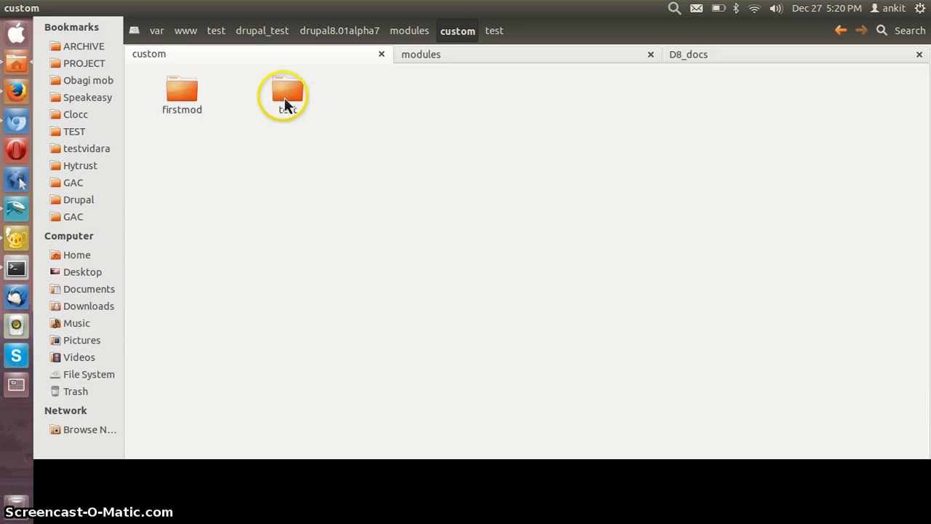
{"action": "double_click", "coordinate": [283, 94]}
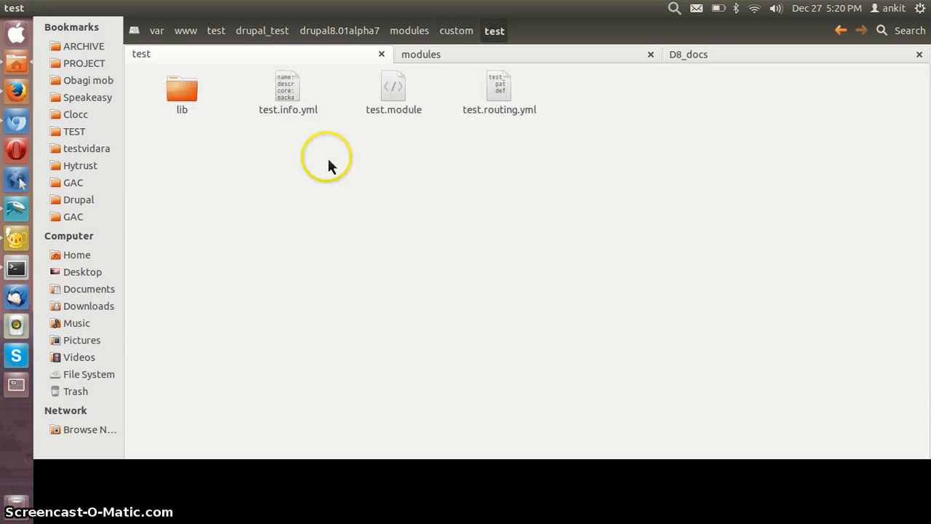
{"action": "mouse_move", "coordinate": [16, 90]}
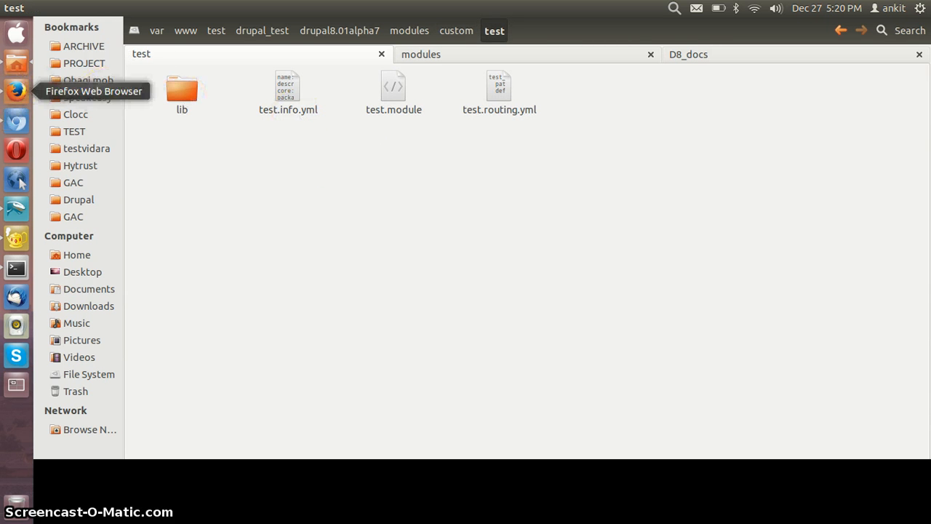
Bring the browser back and scroll through the Symfony Components overview page.
{"action": "left_click", "coordinate": [16, 123]}
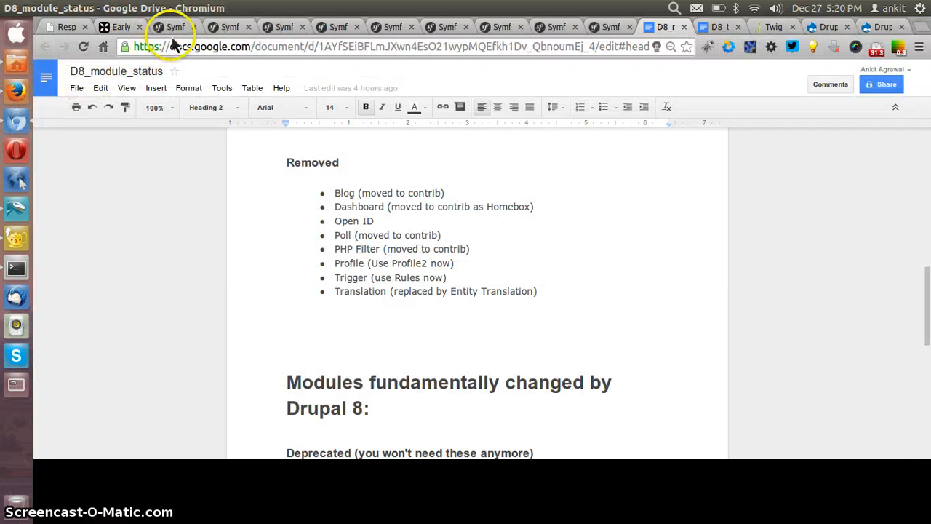
{"action": "mouse_move", "coordinate": [175, 26]}
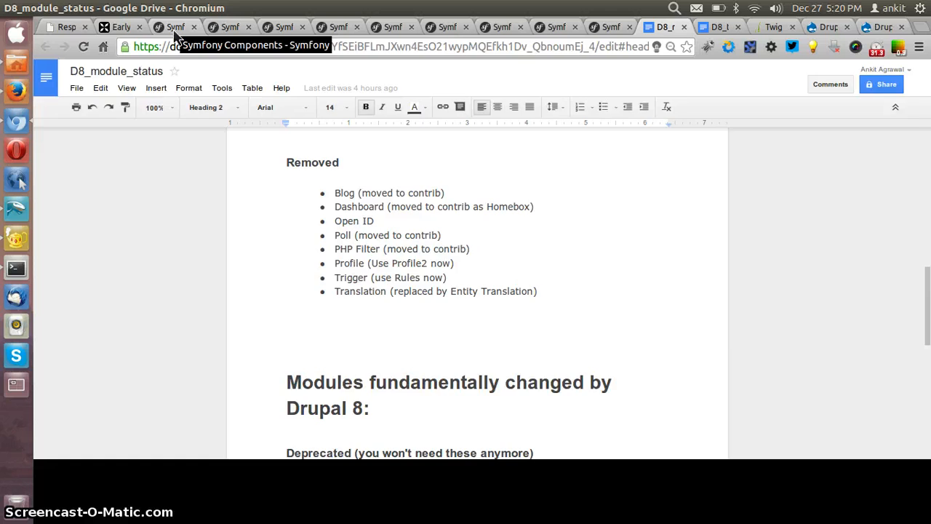
{"action": "left_click", "coordinate": [175, 26]}
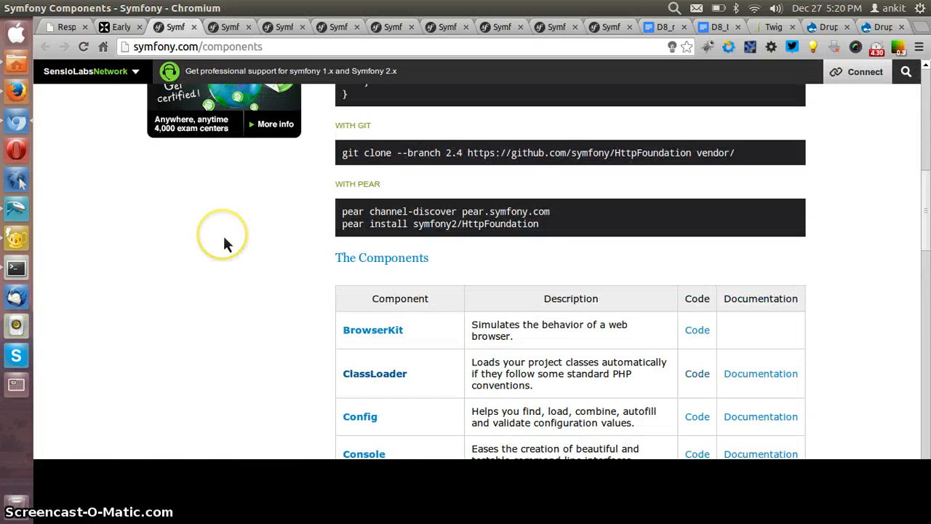
{"action": "scroll", "scroll_direction": "up", "scroll_amount": 3}
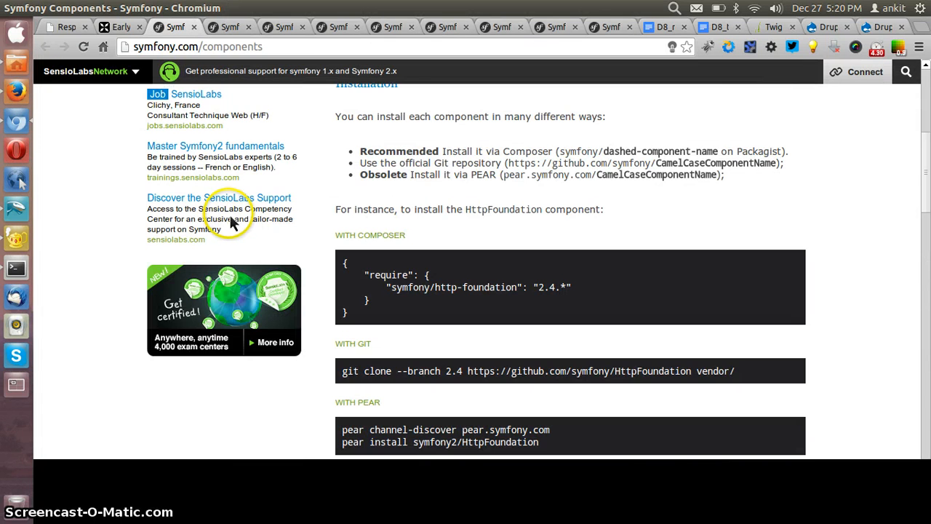
{"action": "mouse_move", "coordinate": [298, 196]}
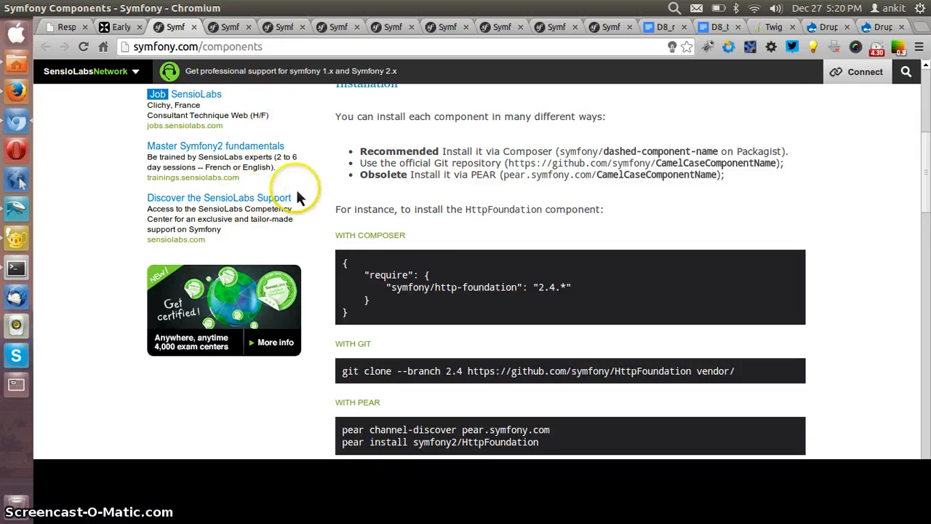
{"action": "scroll", "scroll_direction": "down", "scroll_amount": 3}
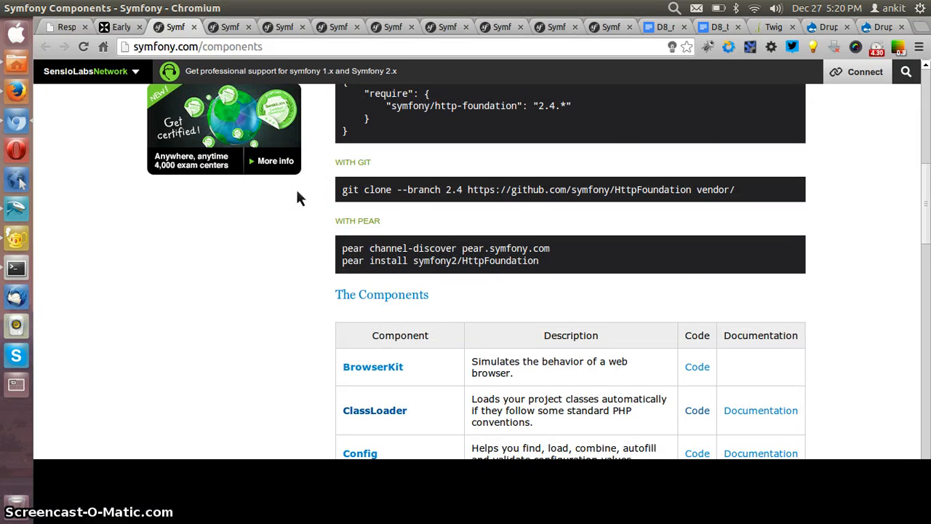
{"action": "scroll", "scroll_direction": "down", "scroll_amount": 3}
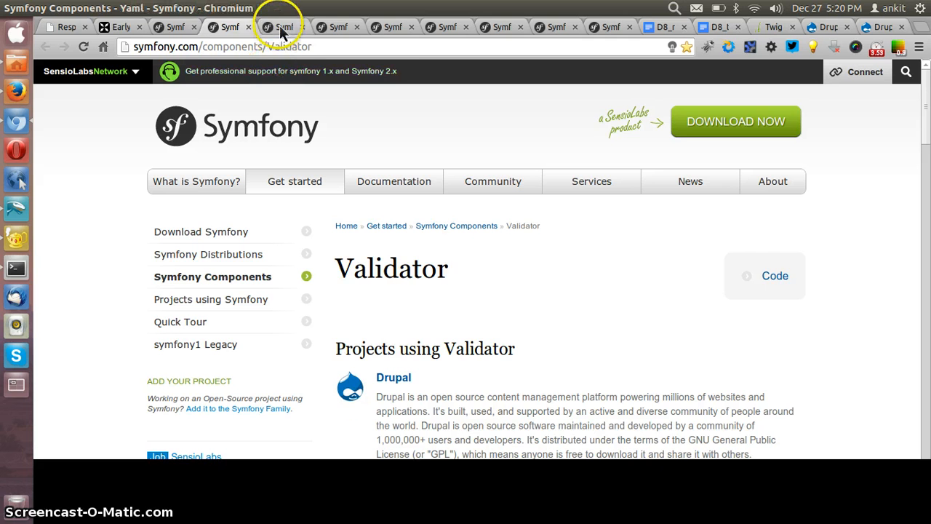
Visit the Routing, ClassLoader, DependencyInjection, HttpFoundation and EventDispatcher pages, then return to D8_module_status.
{"action": "left_click", "coordinate": [384, 26]}
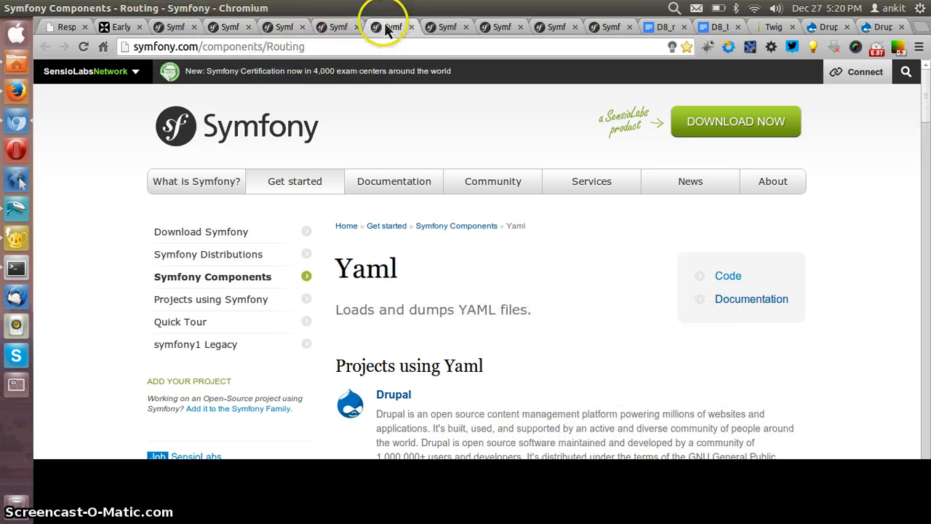
{"action": "left_click", "coordinate": [338, 26]}
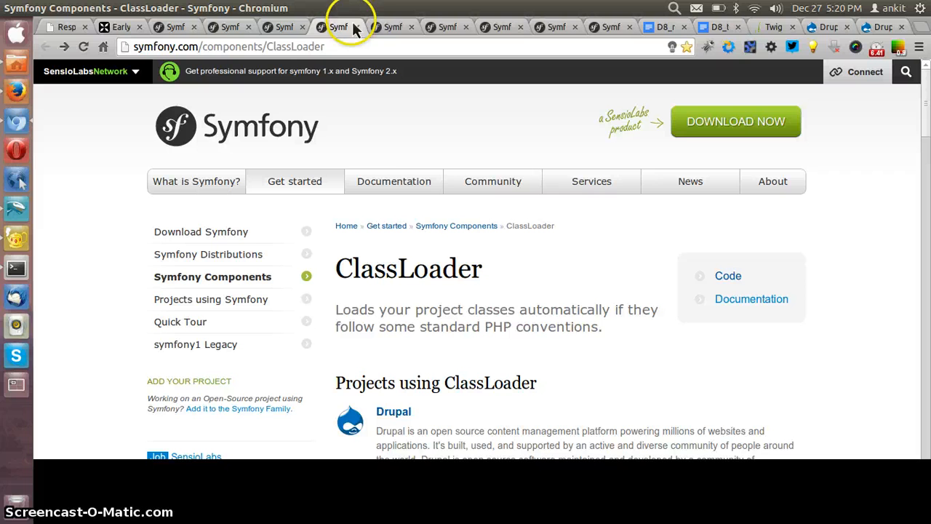
{"action": "mouse_move", "coordinate": [454, 221]}
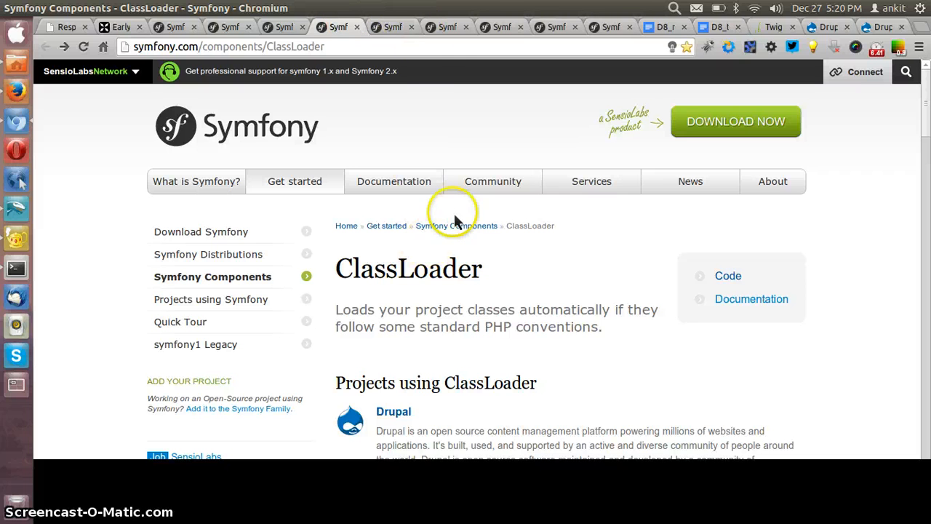
{"action": "left_click", "coordinate": [447, 26]}
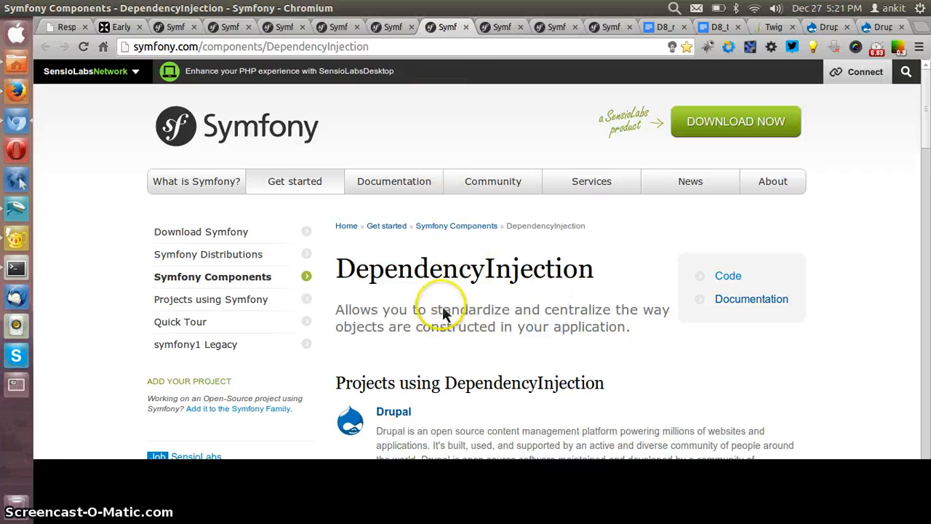
{"action": "left_click", "coordinate": [552, 27]}
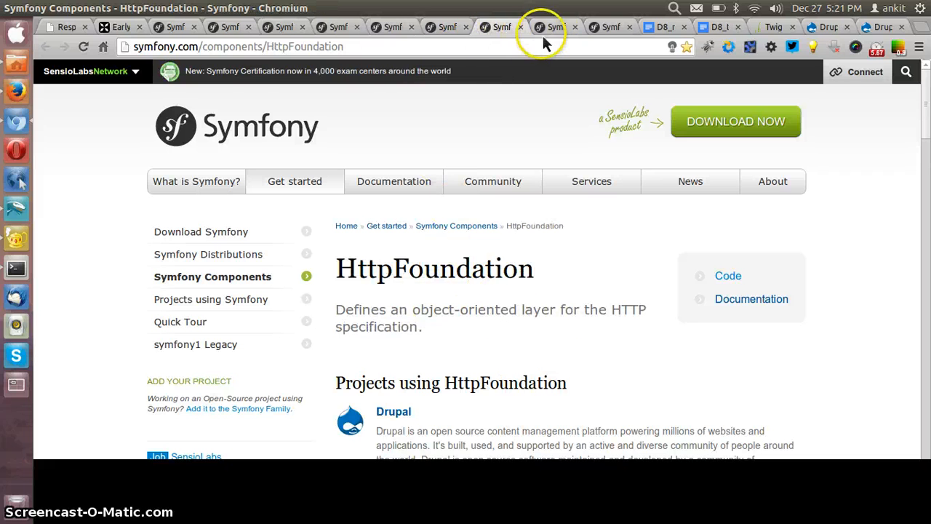
{"action": "left_click", "coordinate": [610, 26]}
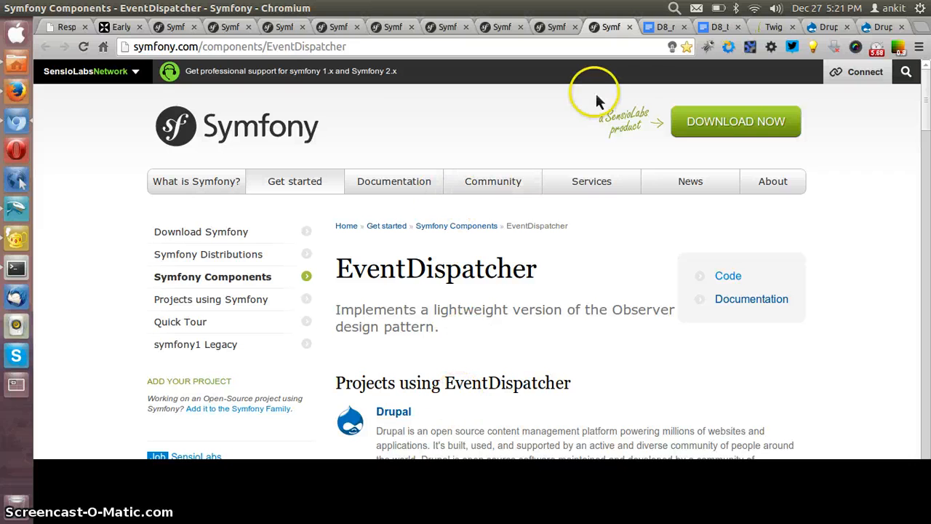
{"action": "mouse_move", "coordinate": [667, 27]}
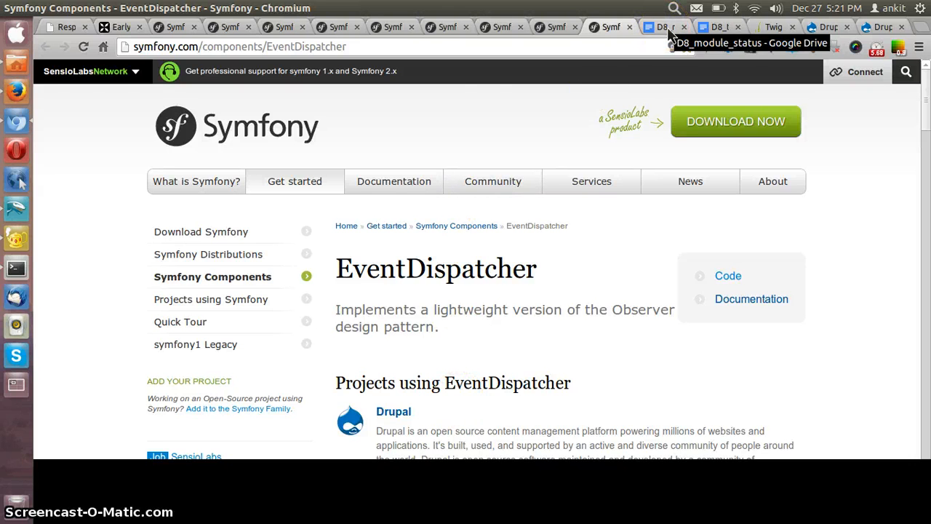
{"action": "left_click", "coordinate": [719, 26]}
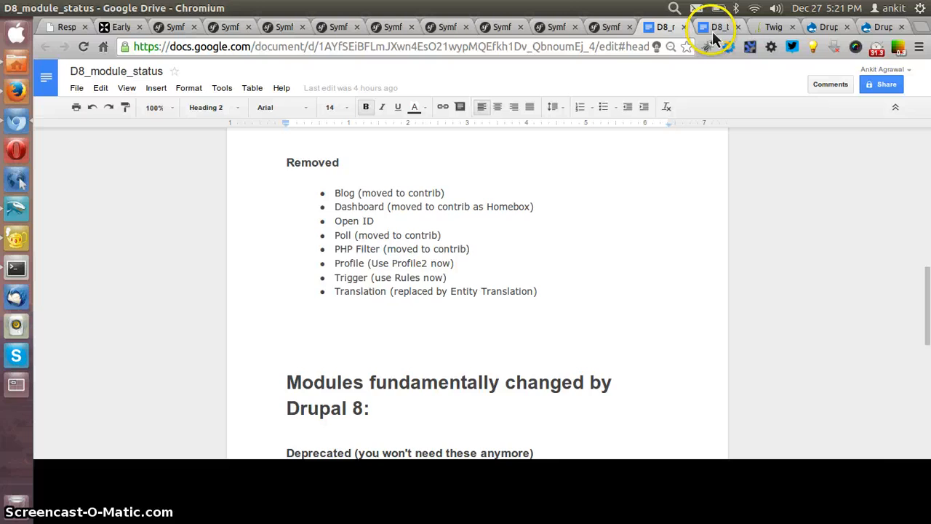
Show the Twig for Template Designers documentation, then switch to the D8_twig notes document.
{"action": "left_click", "coordinate": [774, 27]}
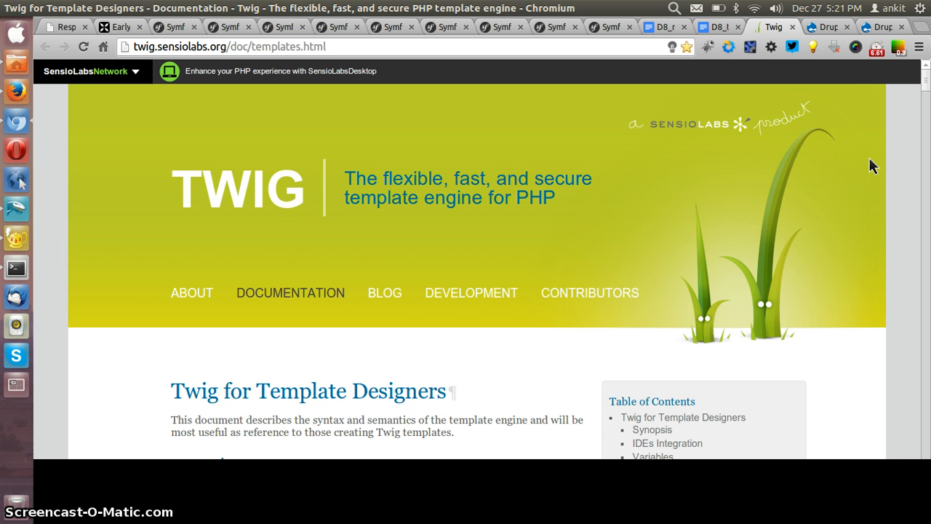
{"action": "left_click", "coordinate": [862, 167]}
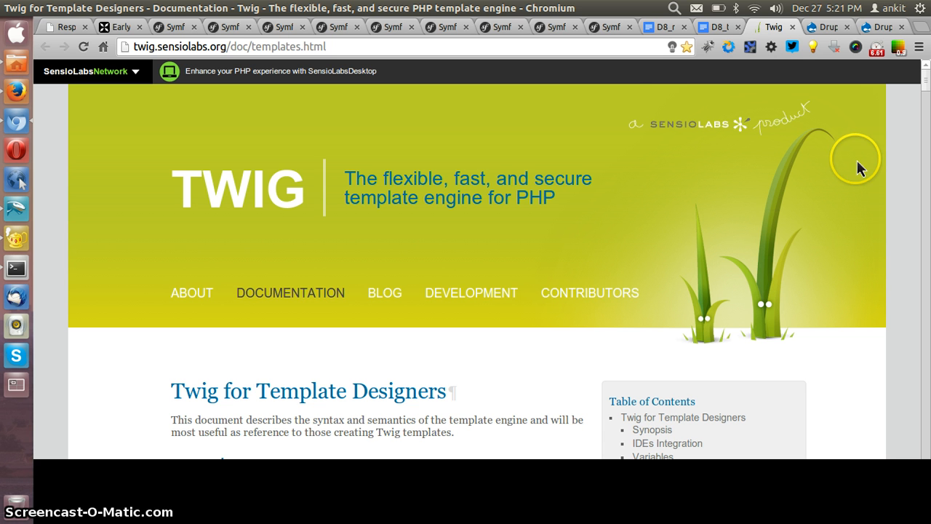
{"action": "left_click", "coordinate": [719, 27]}
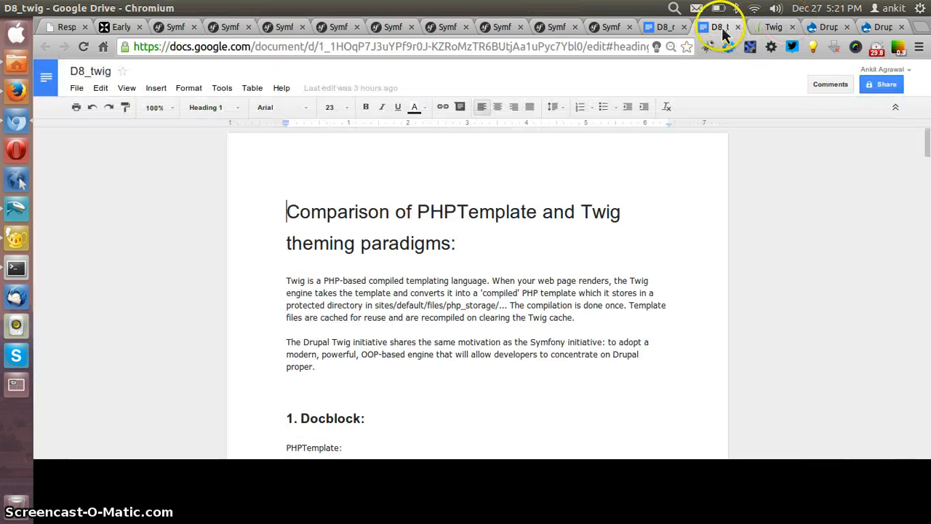
{"action": "scroll", "scroll_direction": "down", "scroll_amount": 3}
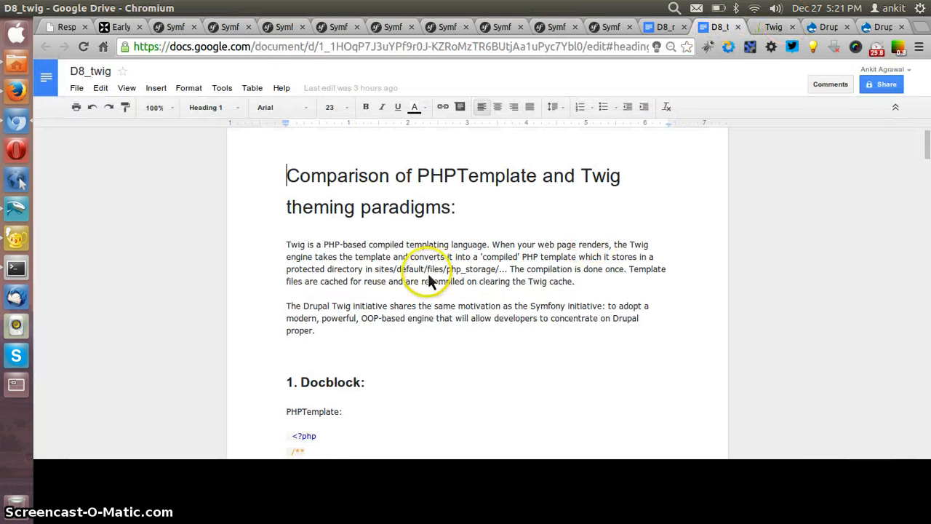
{"action": "mouse_move", "coordinate": [527, 254]}
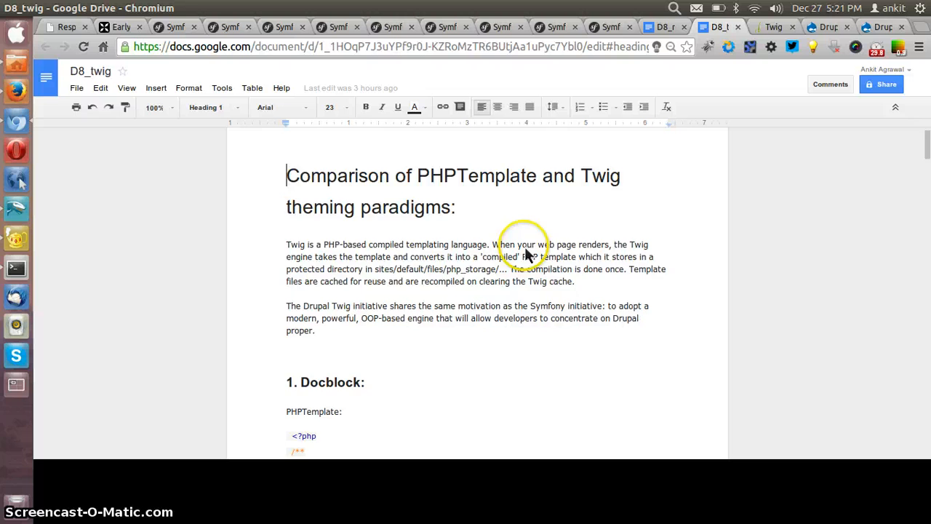
{"action": "scroll", "scroll_direction": "down", "scroll_amount": 3}
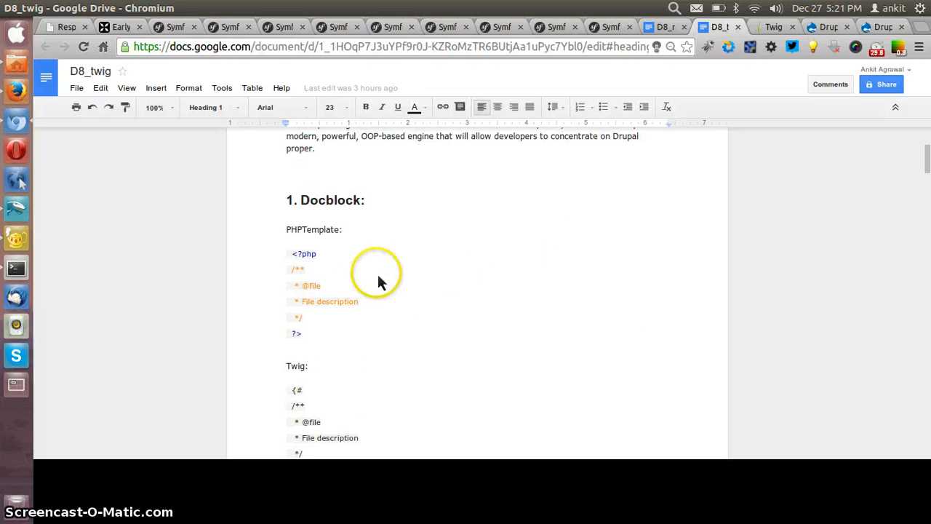
{"action": "mouse_move", "coordinate": [352, 283]}
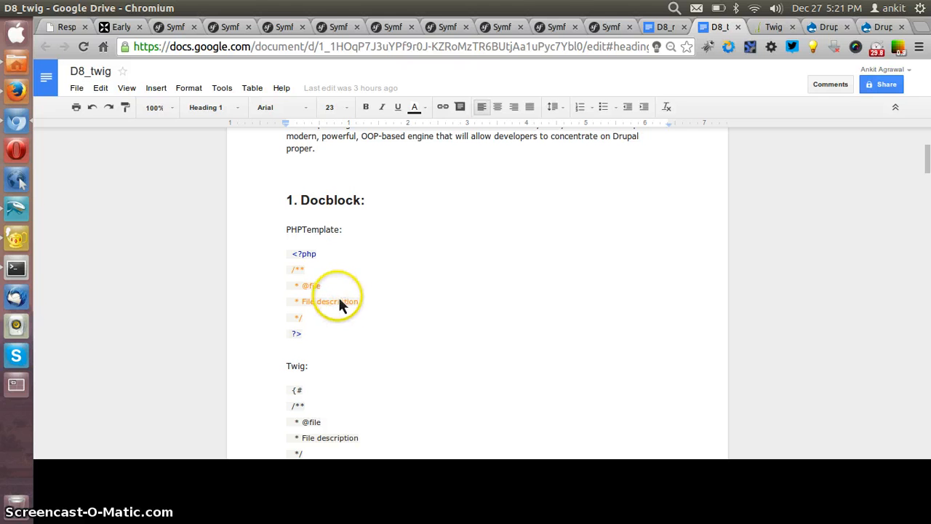
{"action": "mouse_move", "coordinate": [366, 301]}
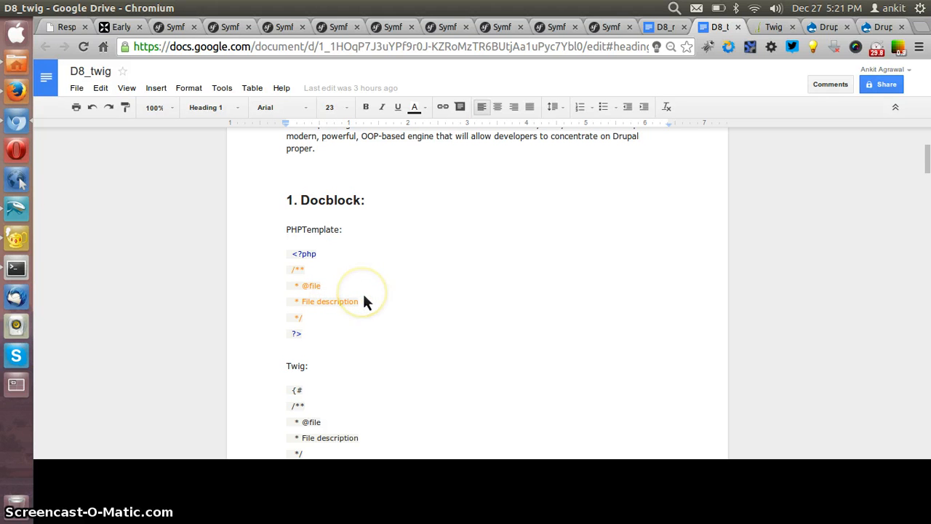
{"action": "mouse_move", "coordinate": [384, 301]}
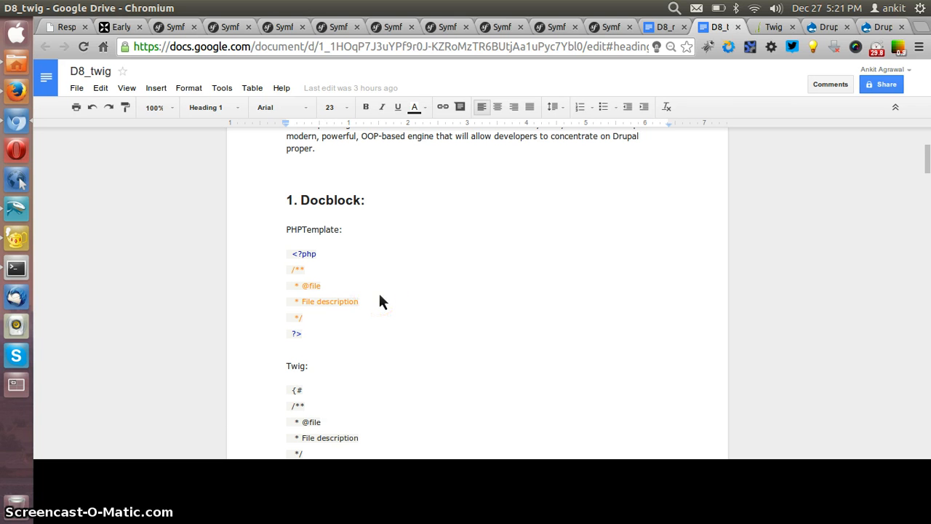
{"action": "scroll", "scroll_direction": "down", "scroll_amount": 3}
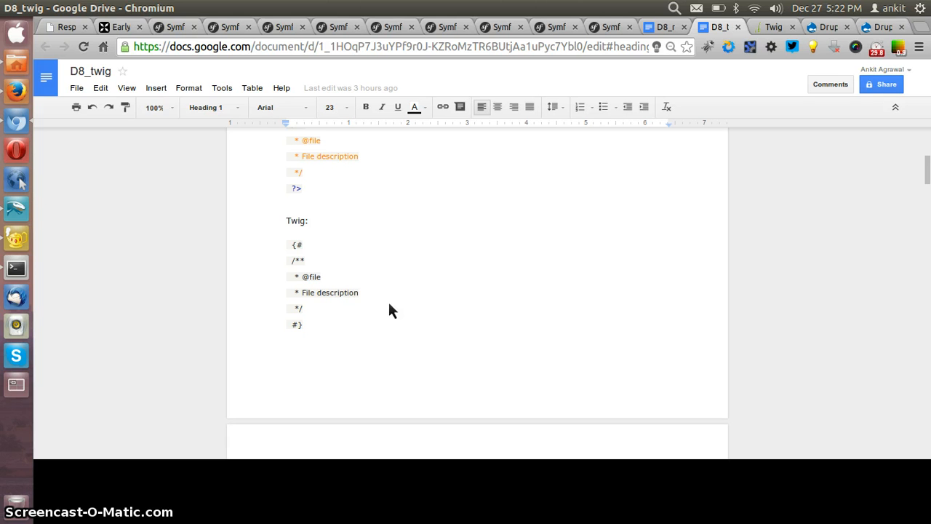
{"action": "left_click", "coordinate": [298, 325]}
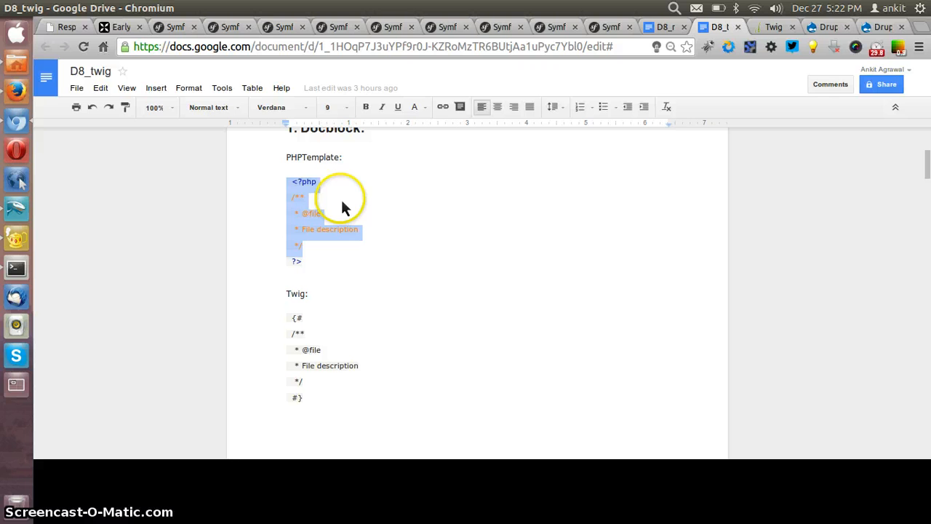
{"action": "scroll", "scroll_direction": "down", "scroll_amount": 3}
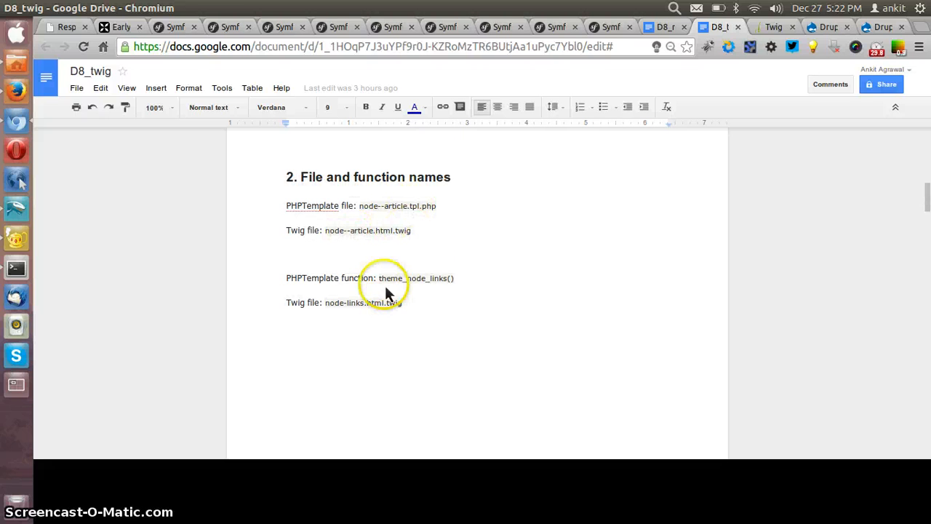
Highlight node-links.html.twig, read the Variables and Conditionals sections, then return to the Twig docs.
{"action": "left_click_drag", "start_coordinate": [326, 302], "coordinate": [404, 303]}
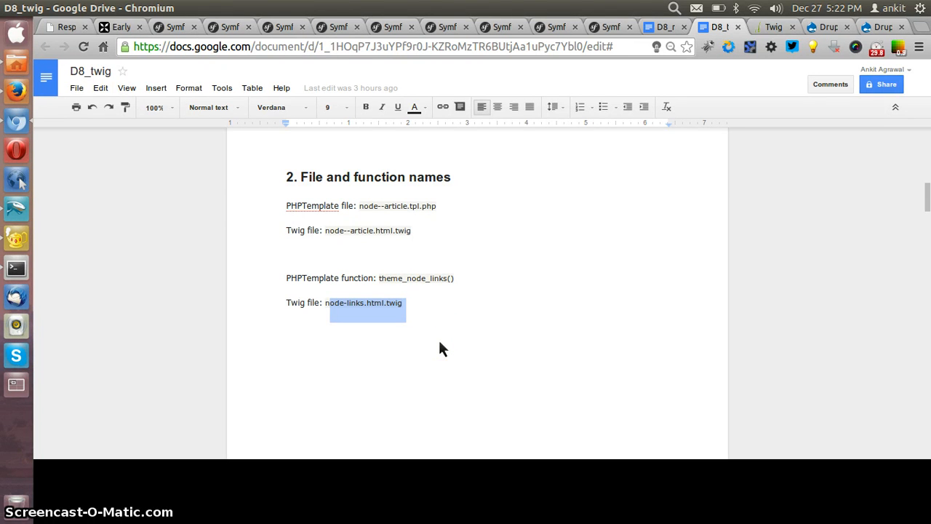
{"action": "left_click", "coordinate": [399, 366]}
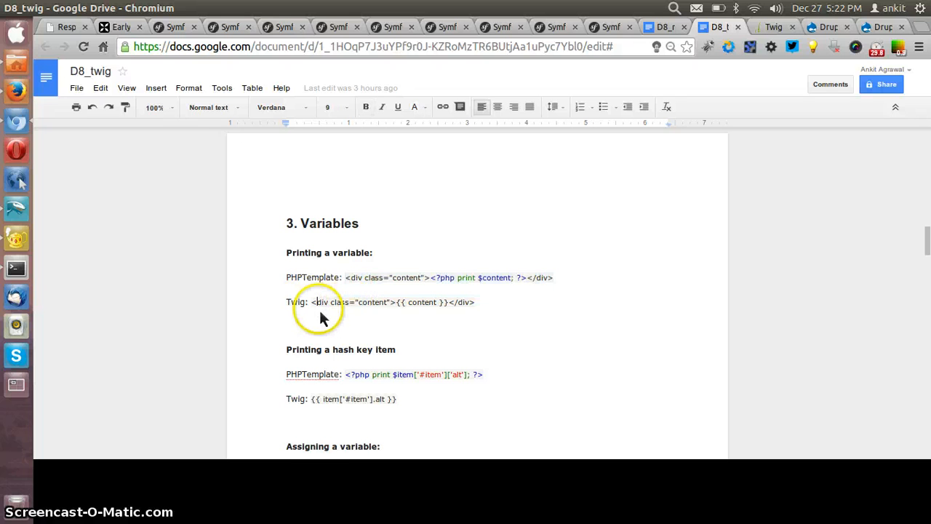
{"action": "scroll", "scroll_direction": "down", "scroll_amount": 3}
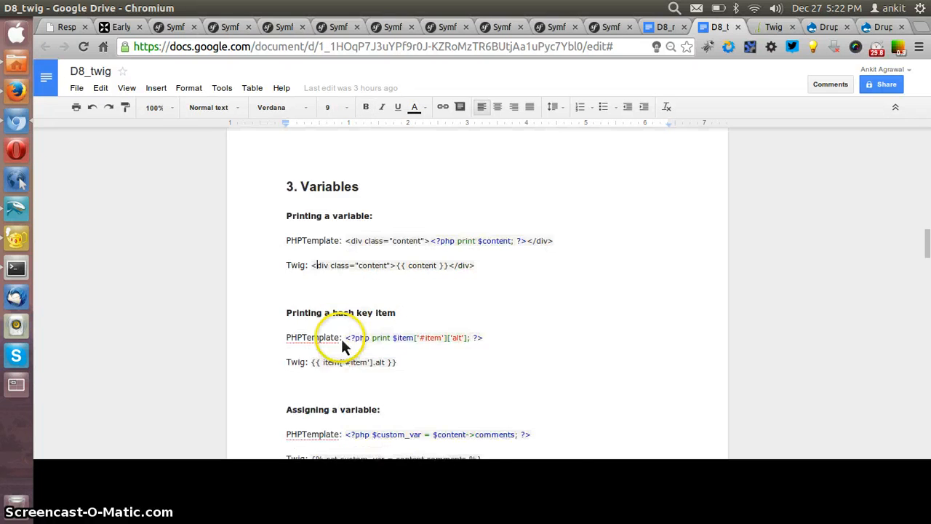
{"action": "scroll", "scroll_direction": "down", "scroll_amount": 3}
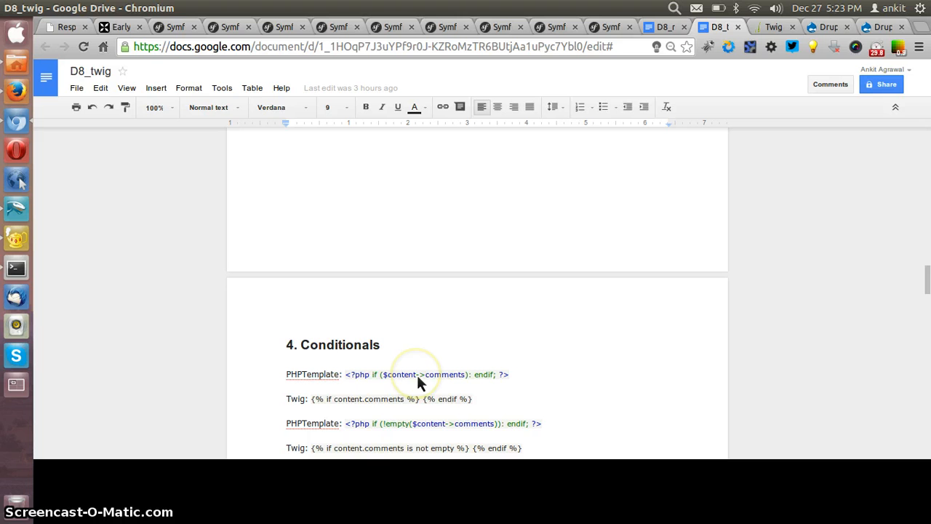
{"action": "mouse_move", "coordinate": [405, 371]}
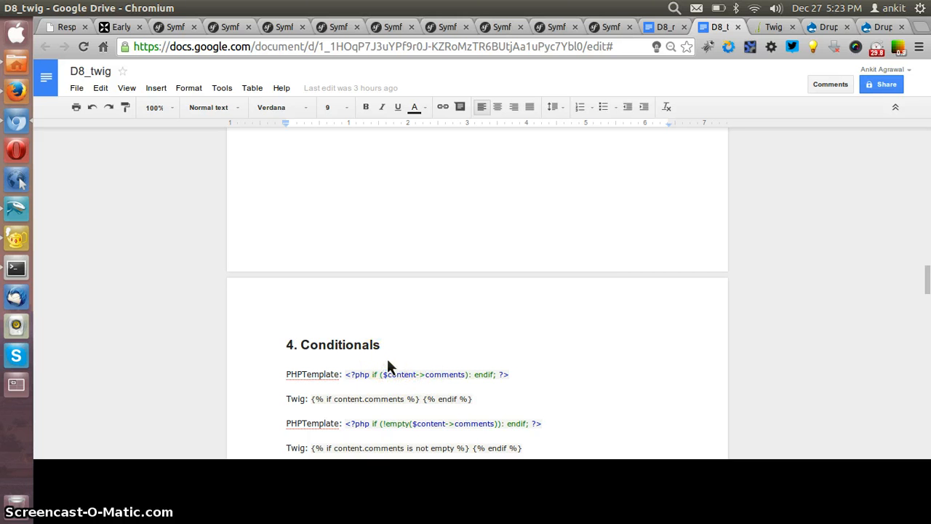
{"action": "left_click", "coordinate": [774, 26]}
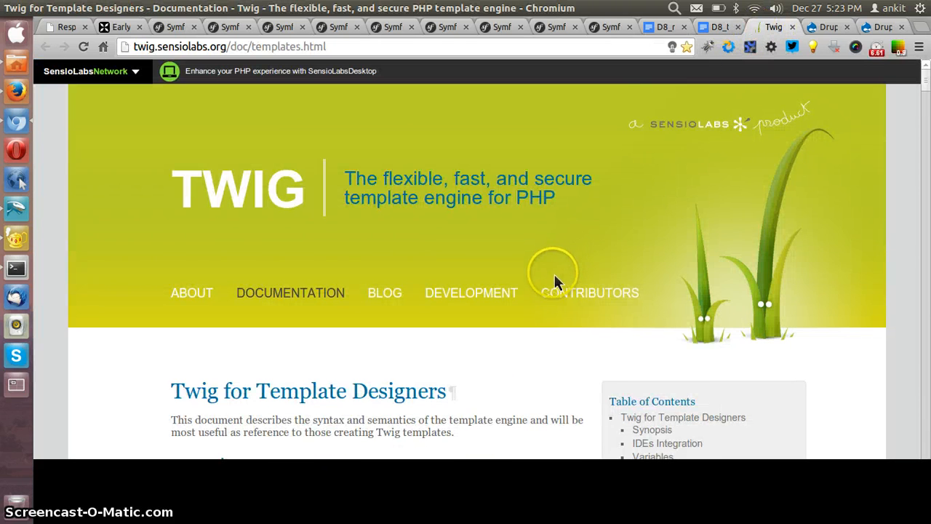
{"action": "scroll", "scroll_direction": "down", "scroll_amount": 3}
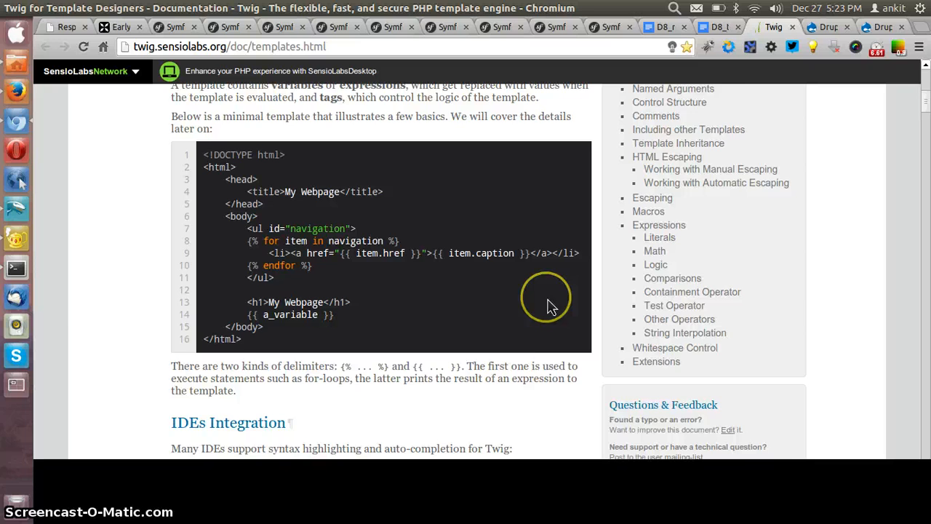
{"action": "scroll", "scroll_direction": "down", "scroll_amount": 3}
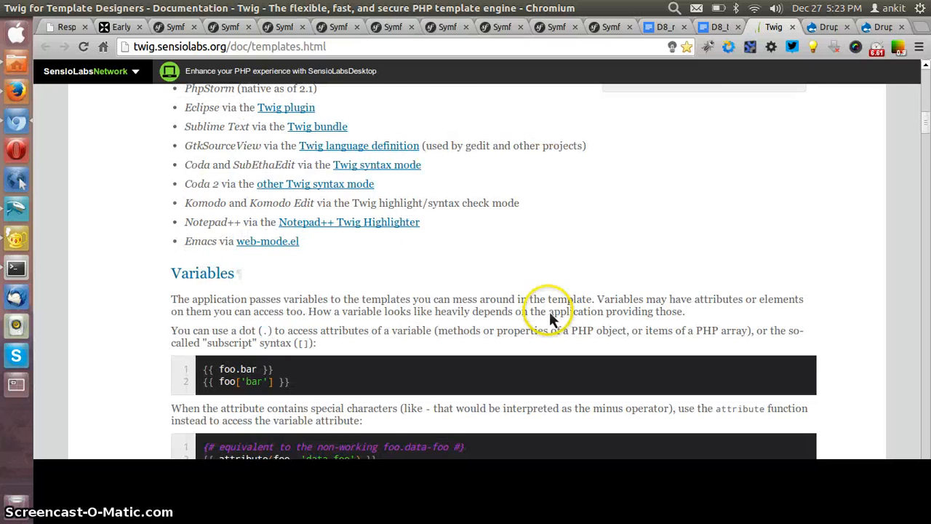
{"action": "left_click", "coordinate": [720, 26]}
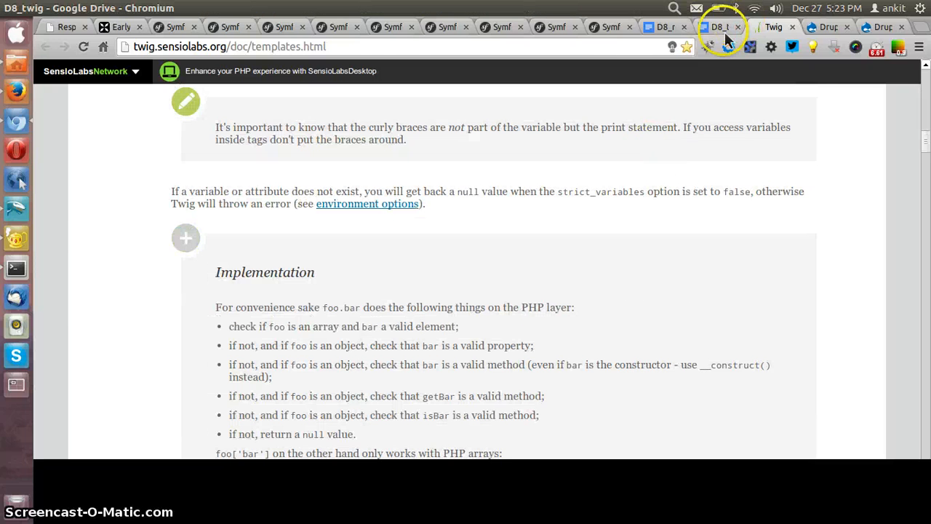
{"action": "left_click", "coordinate": [719, 26]}
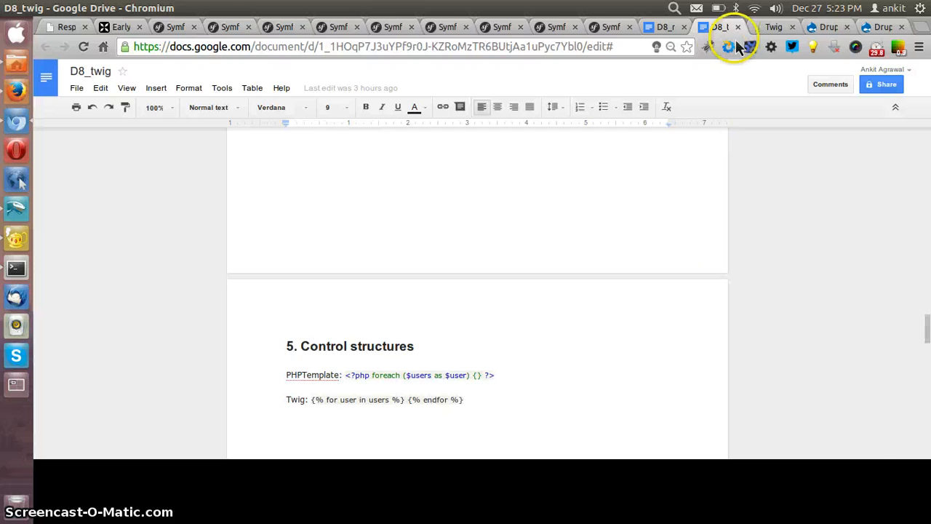
{"action": "left_click", "coordinate": [774, 26]}
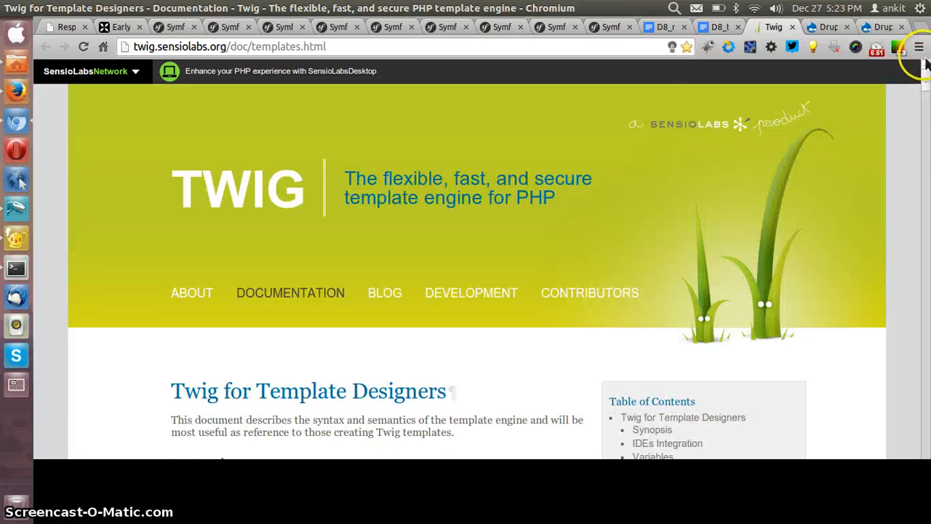
{"action": "scroll", "scroll_direction": "down", "scroll_amount": 3}
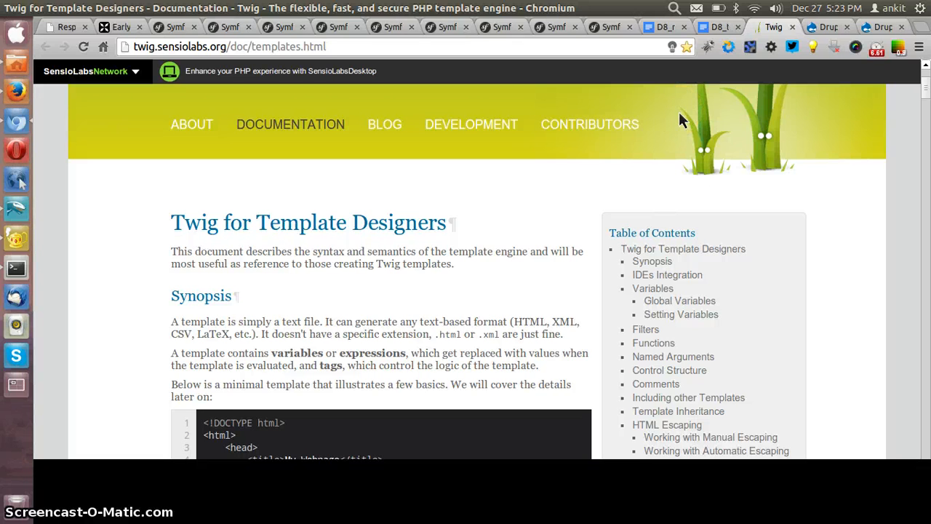
Return to the Drupal 8 demo front page reading 'Thanks for watching this demo'.
{"action": "left_click", "coordinate": [16, 90]}
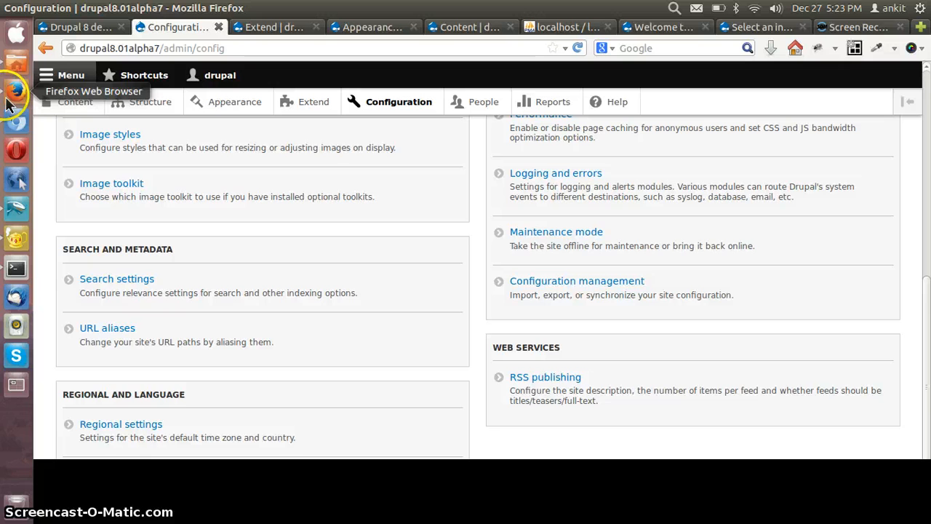
{"action": "scroll", "scroll_direction": "up", "scroll_amount": 3}
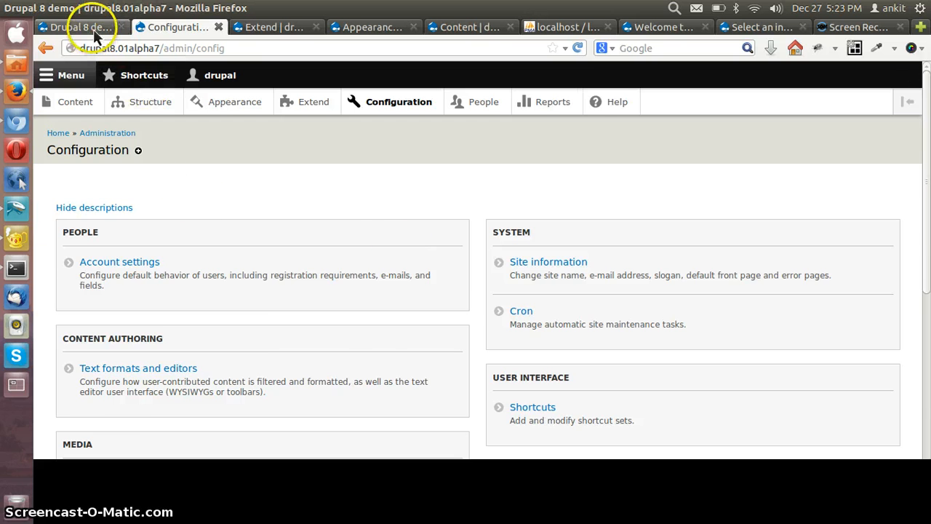
{"action": "left_click", "coordinate": [78, 26]}
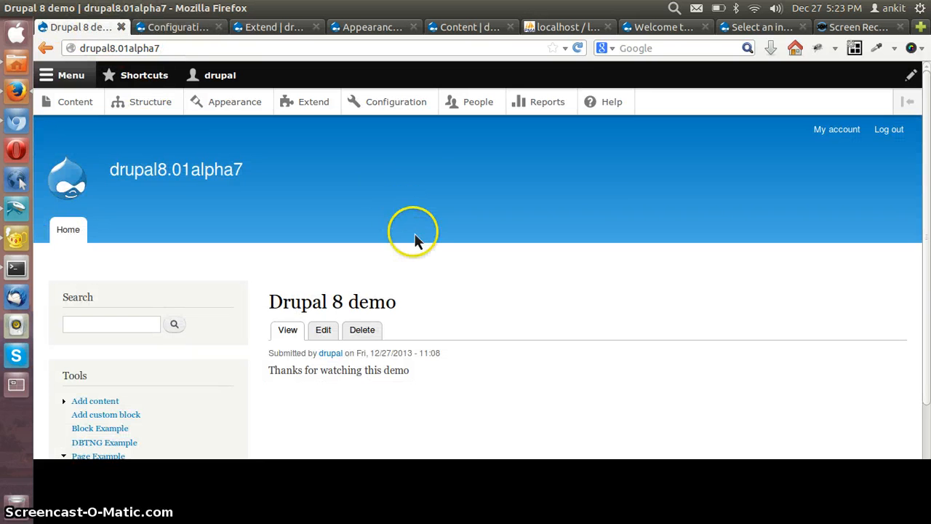
{"action": "mouse_move", "coordinate": [390, 260]}
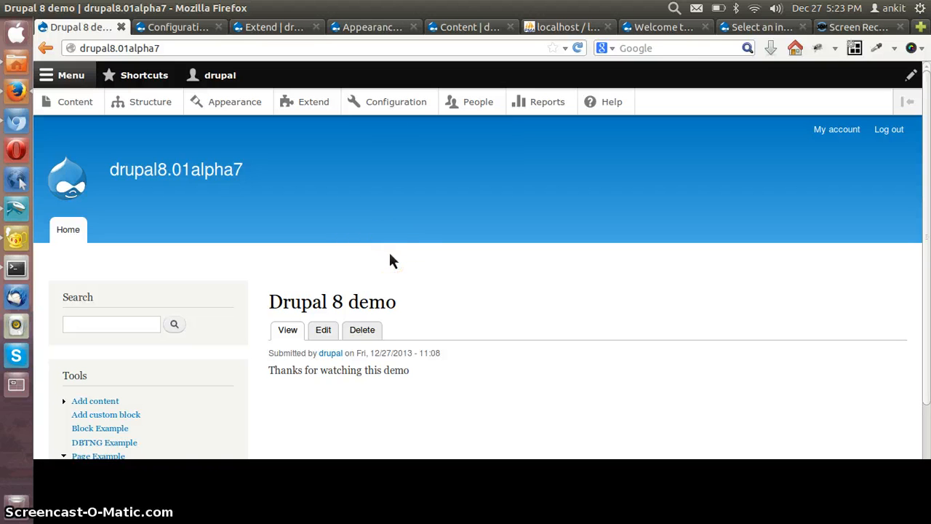
{"action": "mouse_move", "coordinate": [398, 240]}
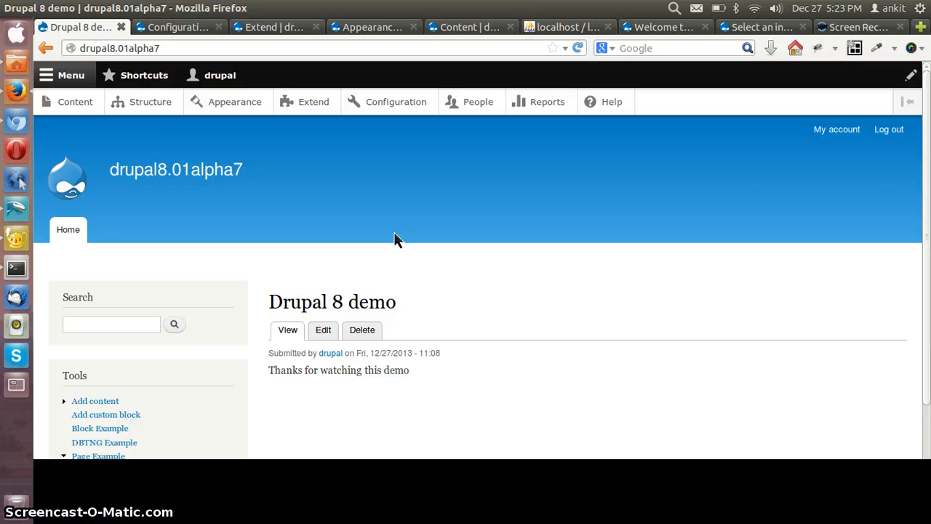
{"action": "mouse_move", "coordinate": [411, 233]}
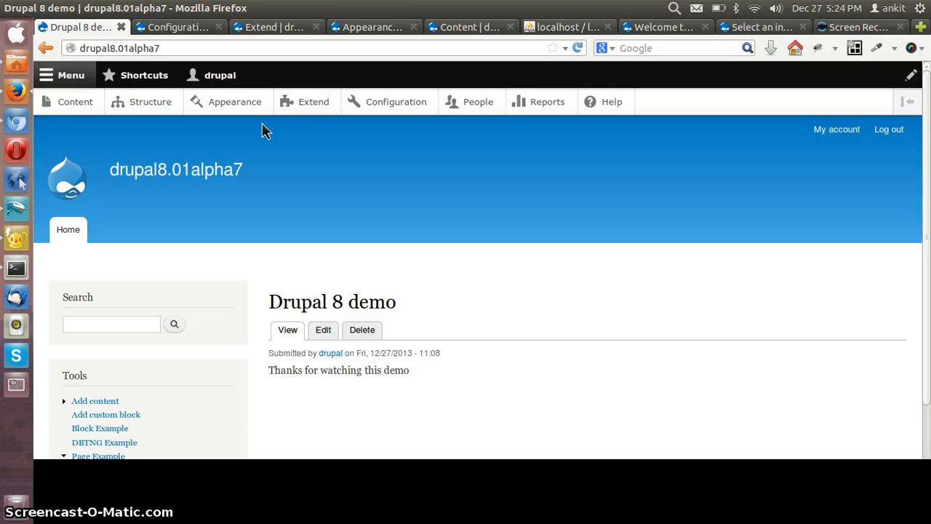
{"action": "mouse_move", "coordinate": [285, 158]}
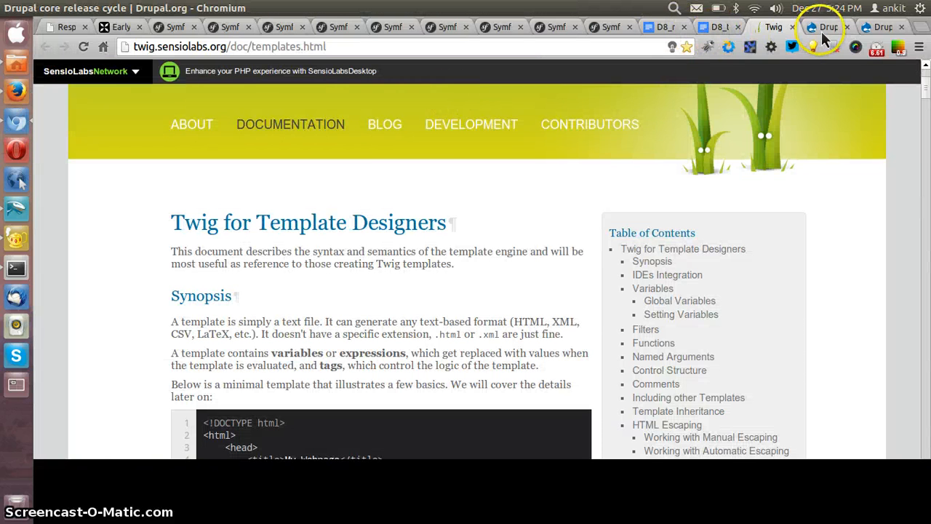
Read through the Drupal core release cycle chart and dates table, then open the Drupal 8 release cycle phases page.
{"action": "left_click", "coordinate": [826, 26]}
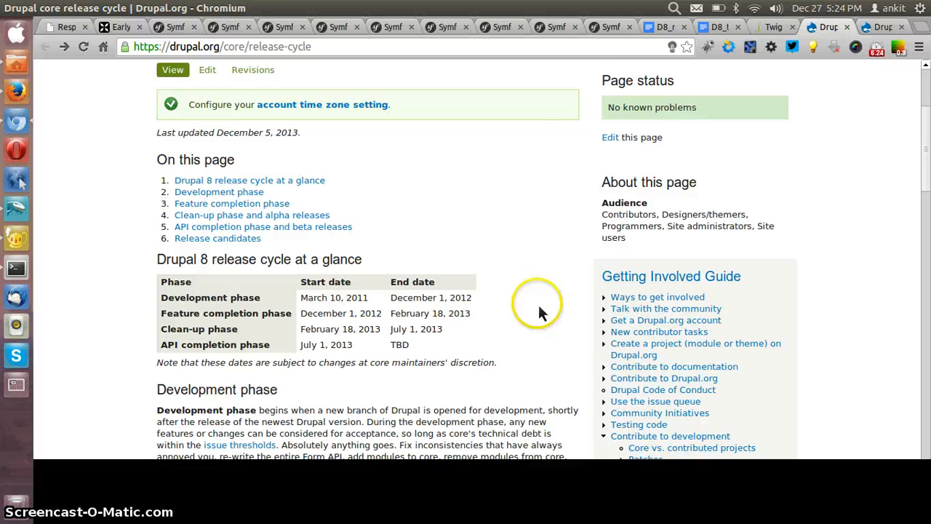
{"action": "scroll", "scroll_direction": "down", "scroll_amount": 3}
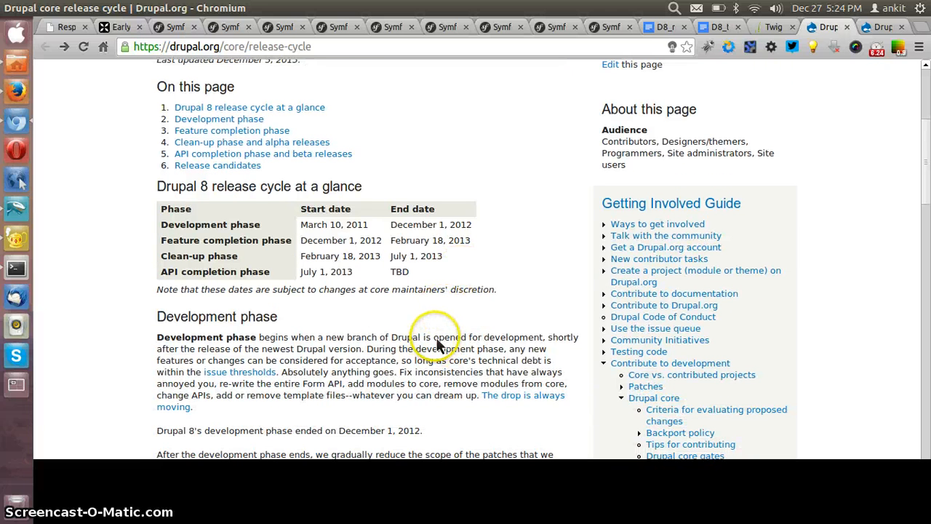
{"action": "mouse_move", "coordinate": [495, 313]}
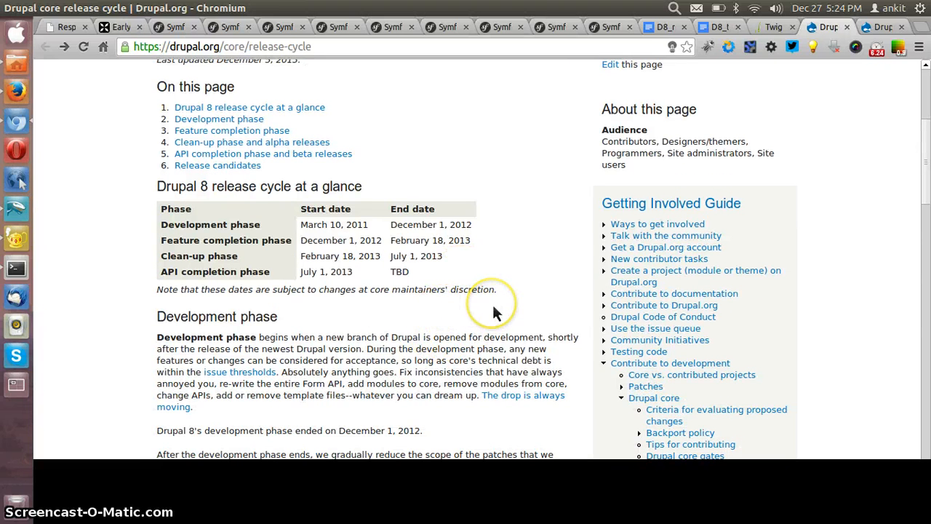
{"action": "scroll", "scroll_direction": "down", "scroll_amount": 3}
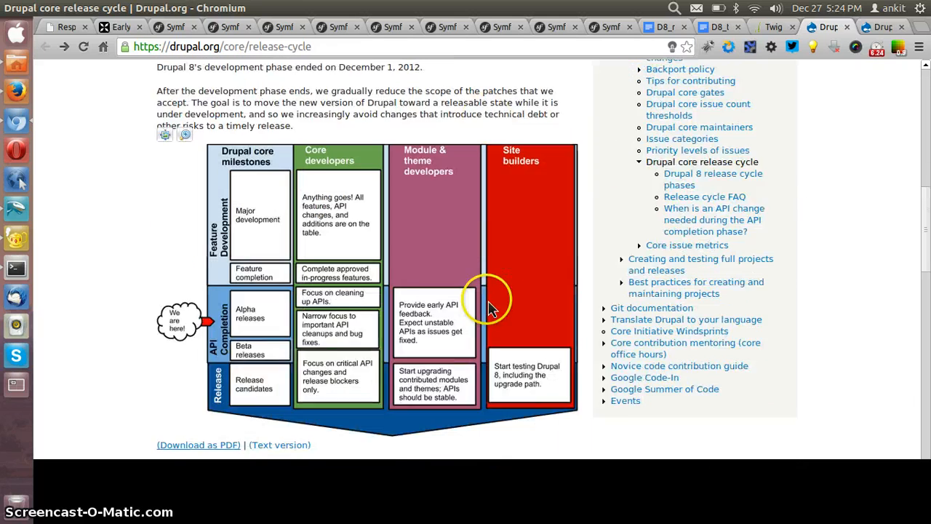
{"action": "scroll", "scroll_direction": "down", "scroll_amount": 3}
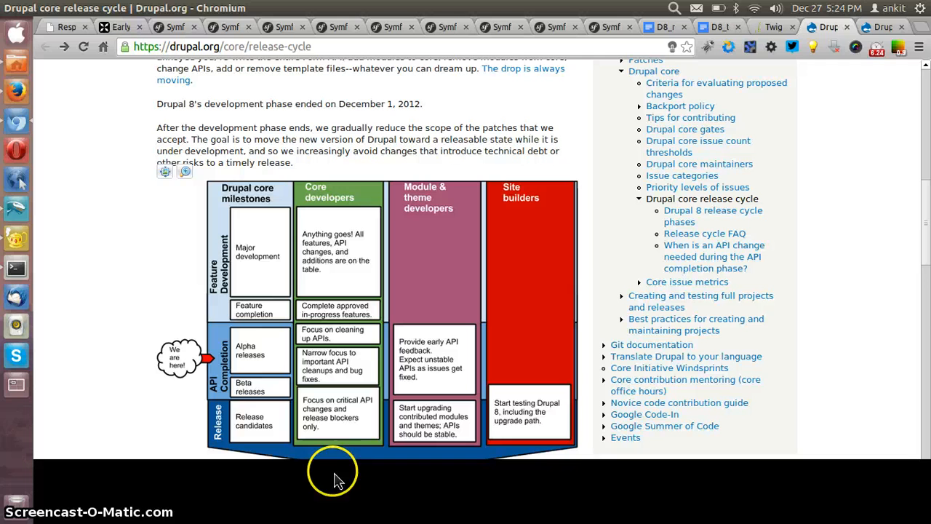
{"action": "mouse_move", "coordinate": [355, 340]}
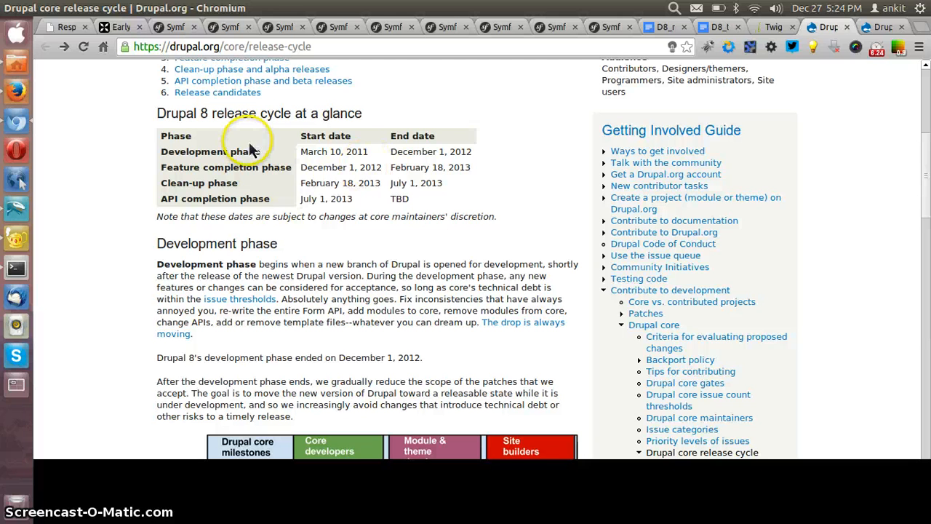
{"action": "mouse_move", "coordinate": [233, 203]}
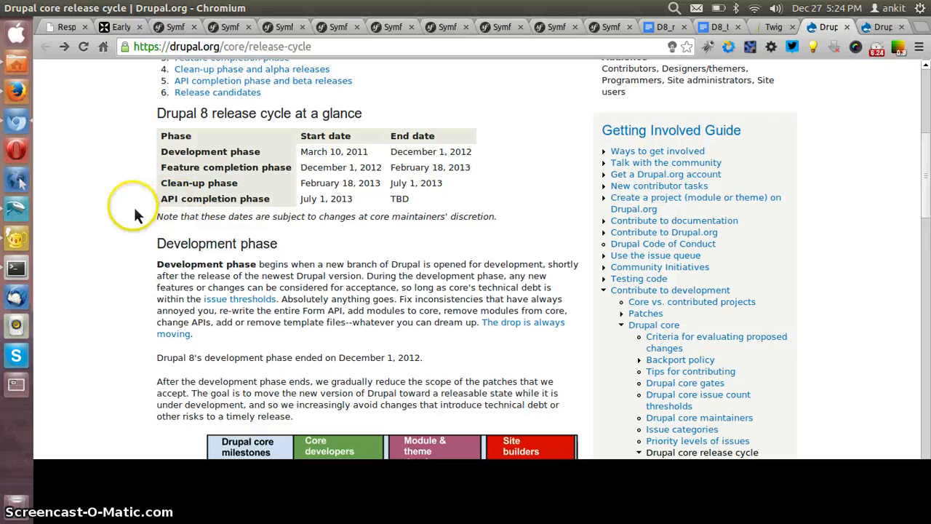
{"action": "mouse_move", "coordinate": [317, 198]}
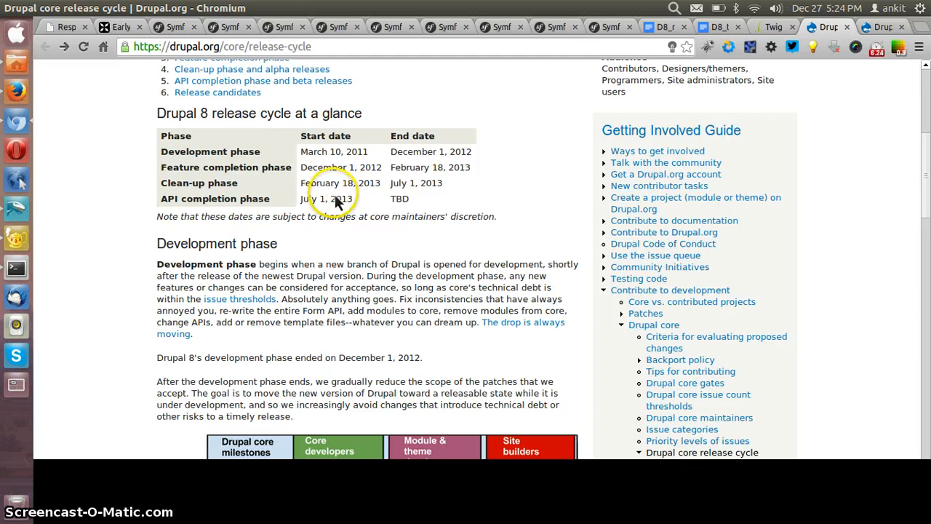
{"action": "mouse_move", "coordinate": [407, 203]}
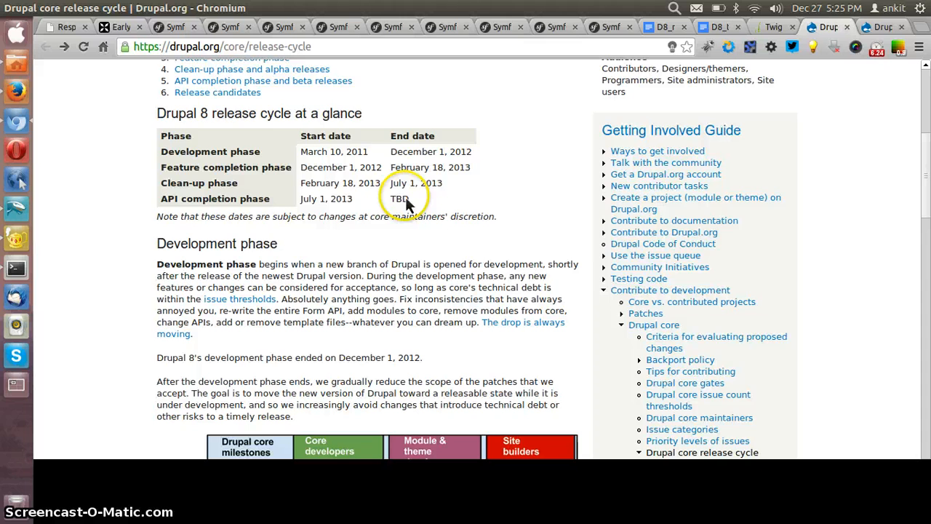
{"action": "scroll", "scroll_direction": "down", "scroll_amount": 3}
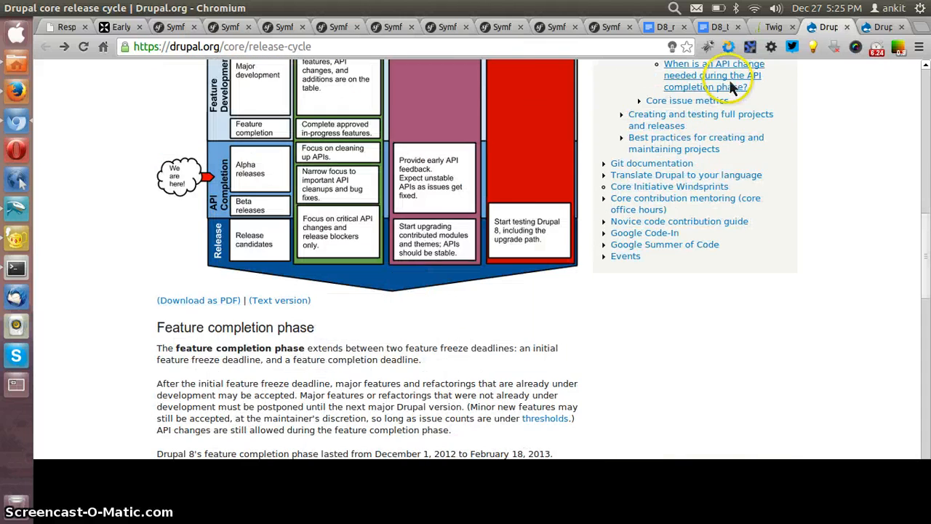
{"action": "left_click", "coordinate": [713, 76]}
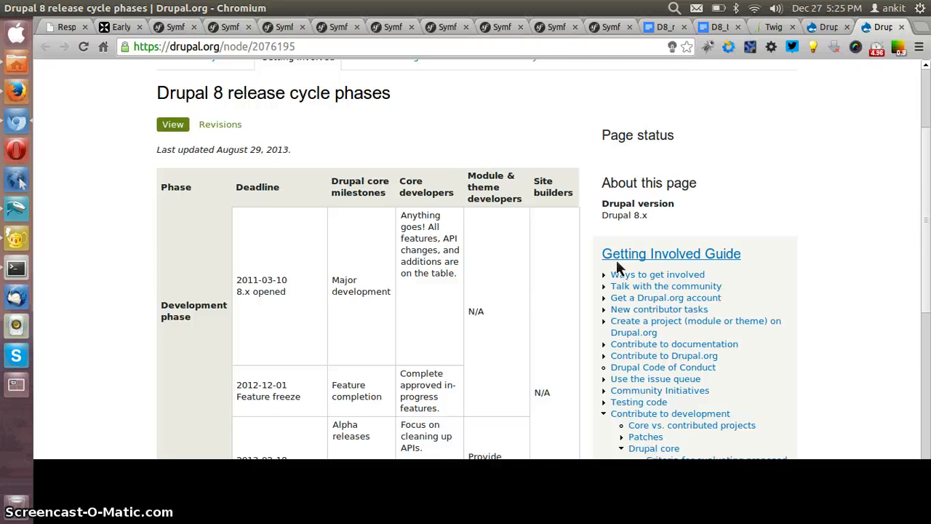
Read the Drupal 8 release phases table, highlighting 'Alpha releases', then move to the Netstudio performance comparison.
{"action": "scroll", "scroll_direction": "down", "scroll_amount": 3}
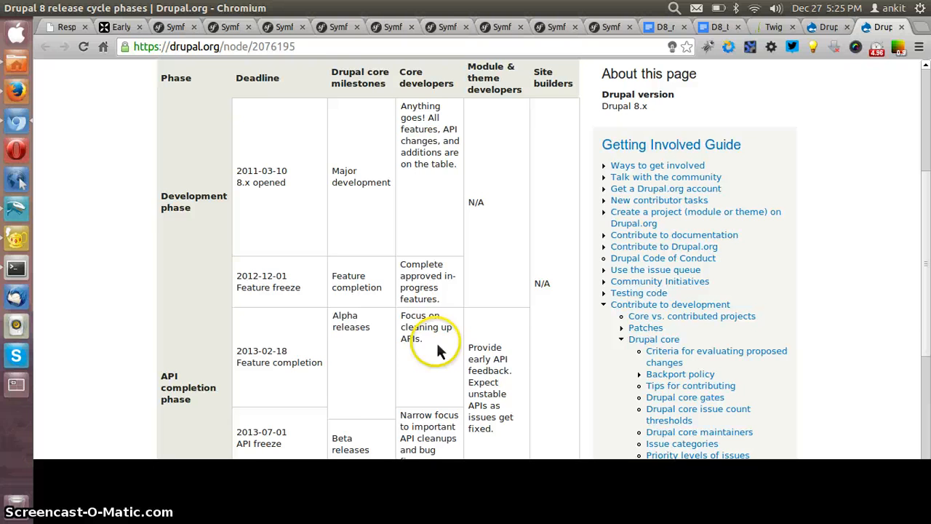
{"action": "scroll", "scroll_direction": "down", "scroll_amount": 3}
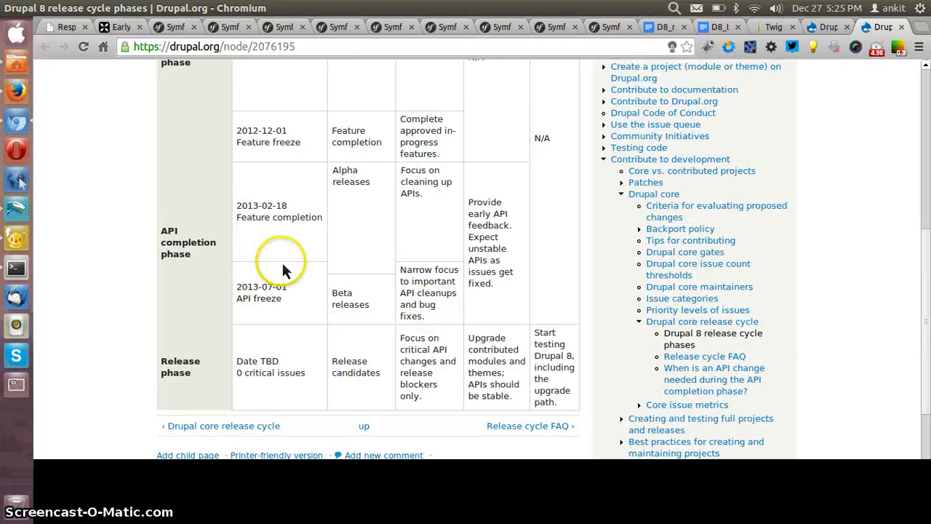
{"action": "double_click", "coordinate": [355, 180]}
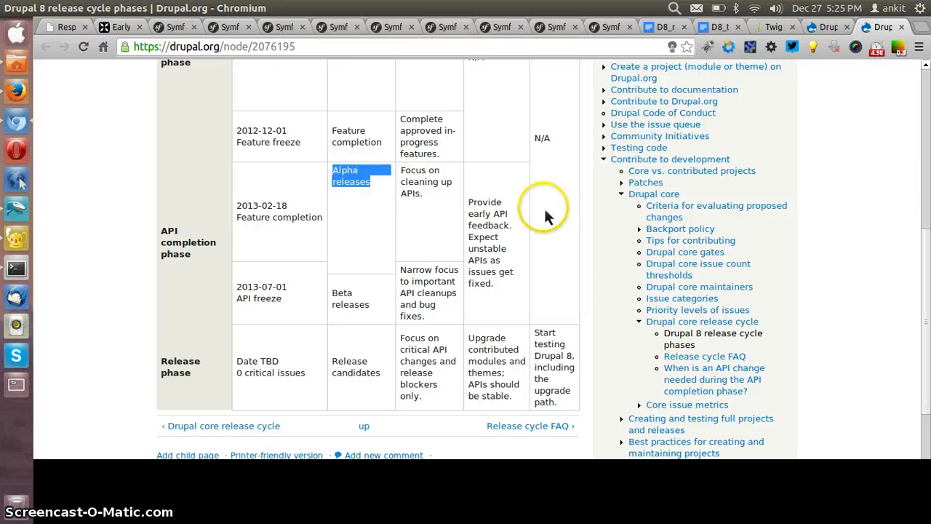
{"action": "scroll", "scroll_direction": "down", "scroll_amount": 3}
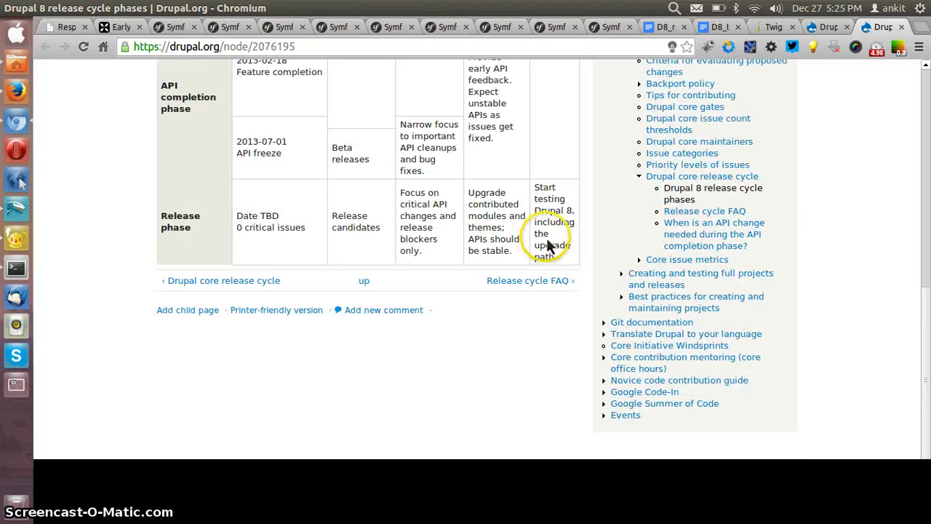
{"action": "mouse_move", "coordinate": [524, 230]}
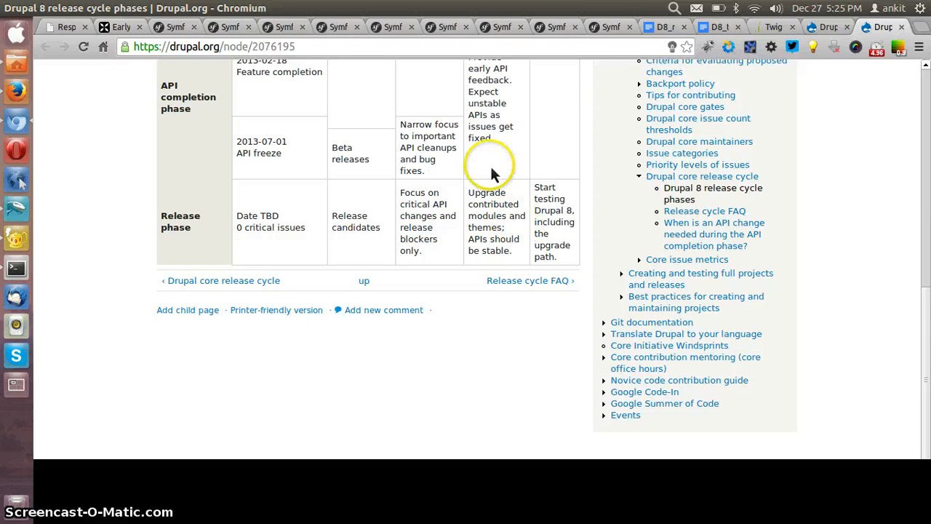
{"action": "mouse_move", "coordinate": [833, 30]}
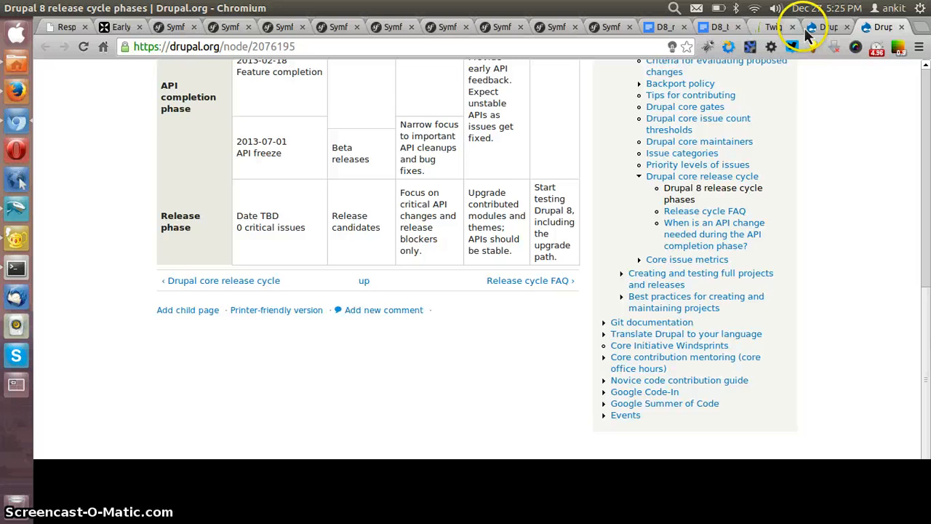
{"action": "left_click", "coordinate": [119, 26]}
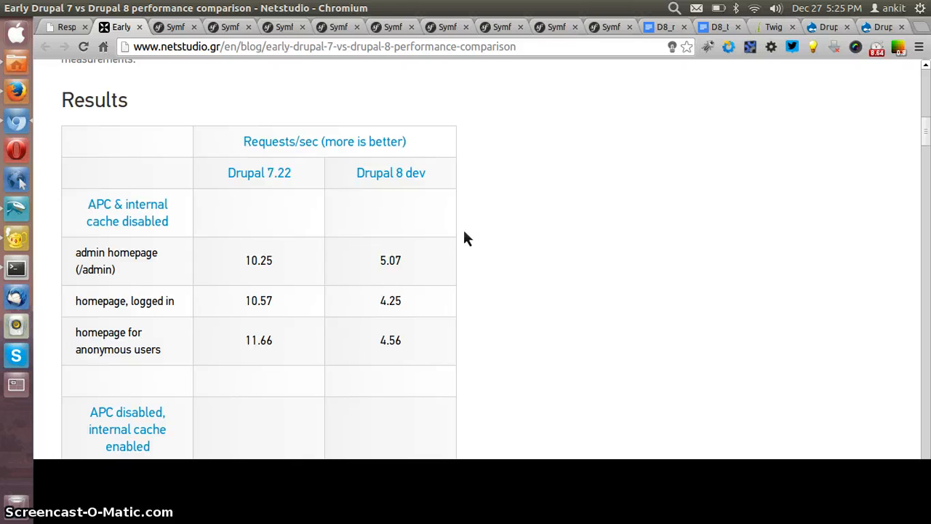
Read through the Drupal 7 vs 8 requests-per-second results across cache setups.
{"action": "scroll", "scroll_direction": "down", "scroll_amount": 3}
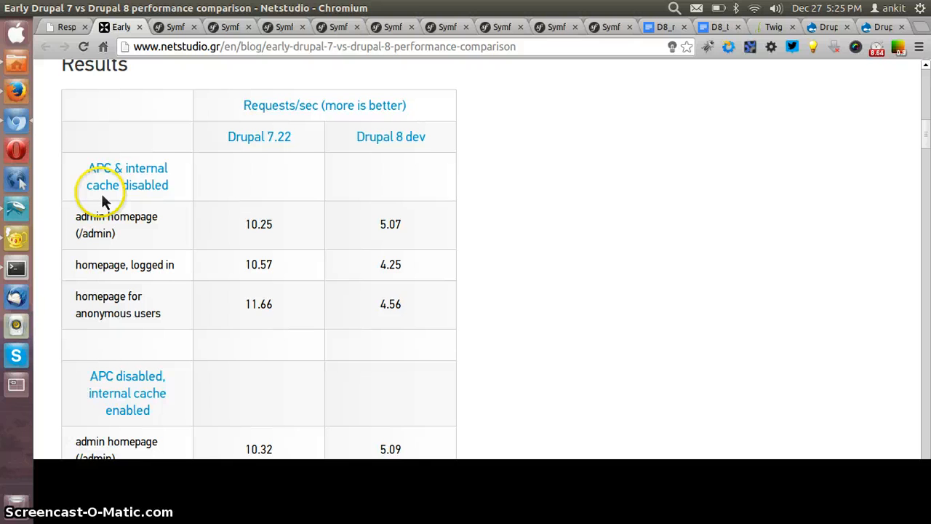
{"action": "mouse_move", "coordinate": [293, 99]}
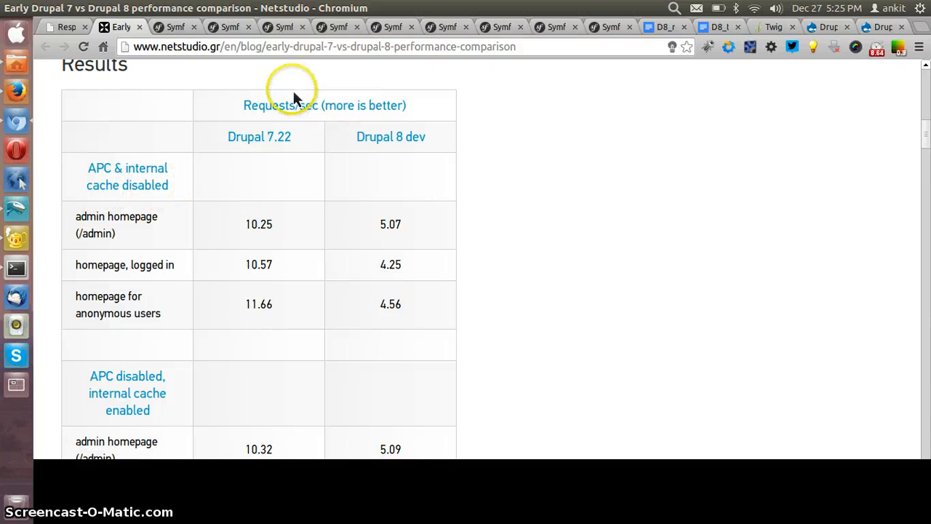
{"action": "scroll", "scroll_direction": "down", "scroll_amount": 3}
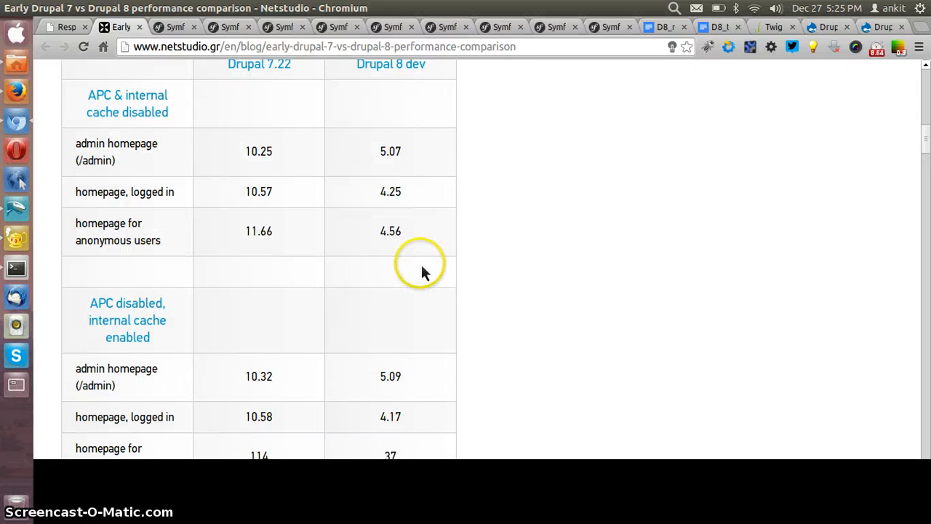
{"action": "scroll", "scroll_direction": "down", "scroll_amount": 3}
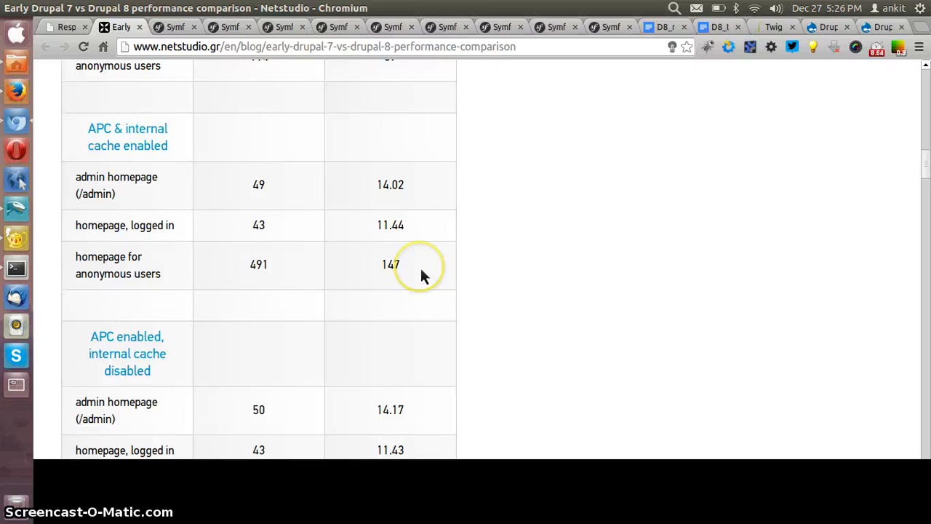
{"action": "scroll", "scroll_direction": "down", "scroll_amount": 3}
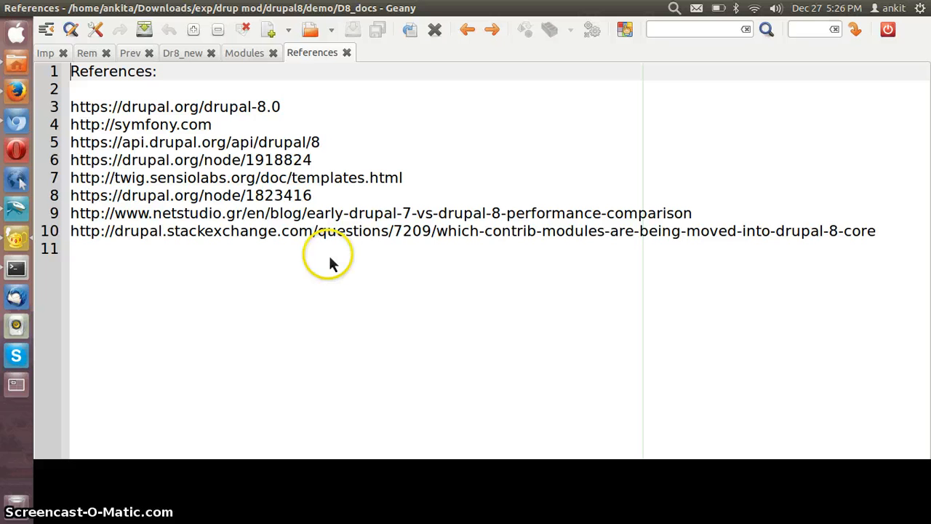
{"action": "mouse_move", "coordinate": [59, 300]}
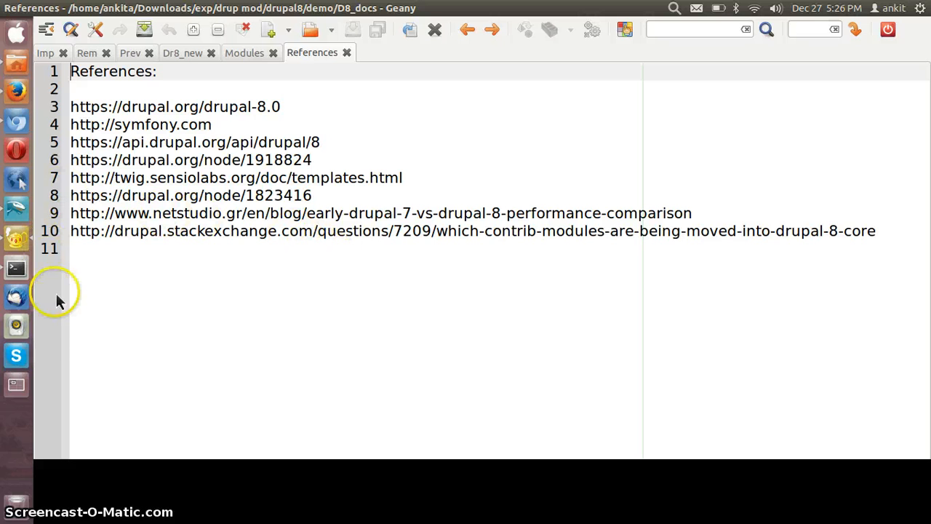